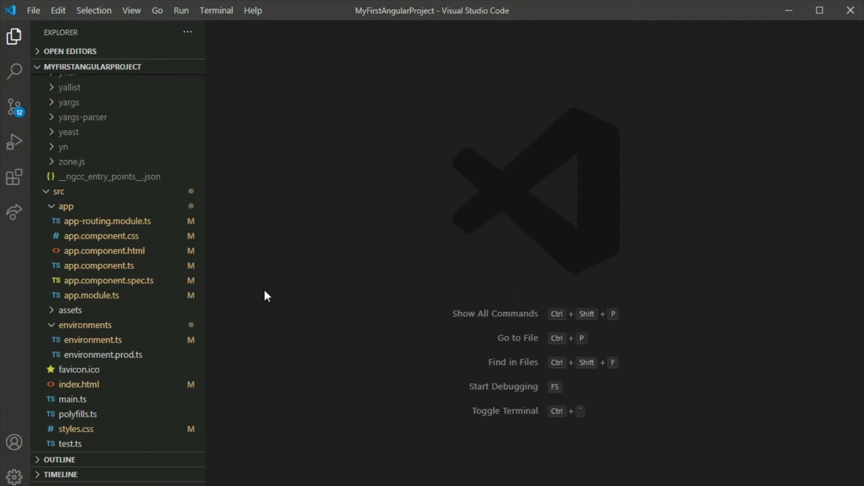
Step: Switch to the browser showing the Firebase Console overview for My First Angular Firebase App
click(92, 295)
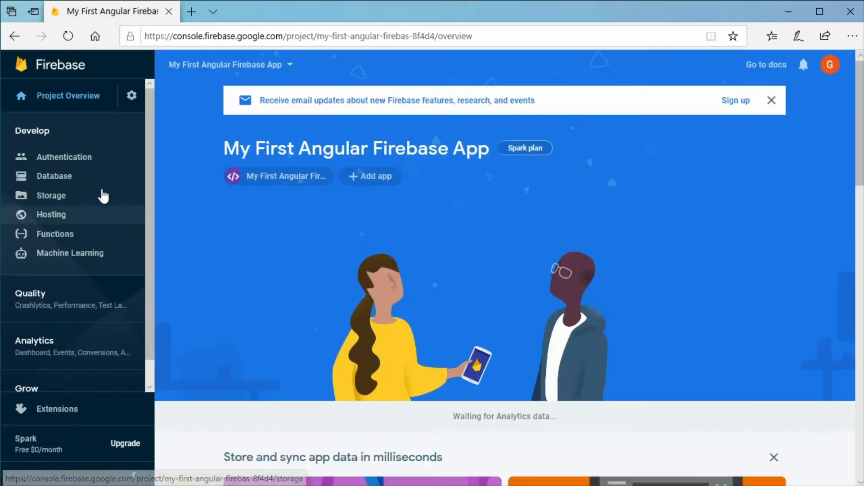
Step: Create the Cloud Firestore database from the Database section, accepting the default location
click(54, 177)
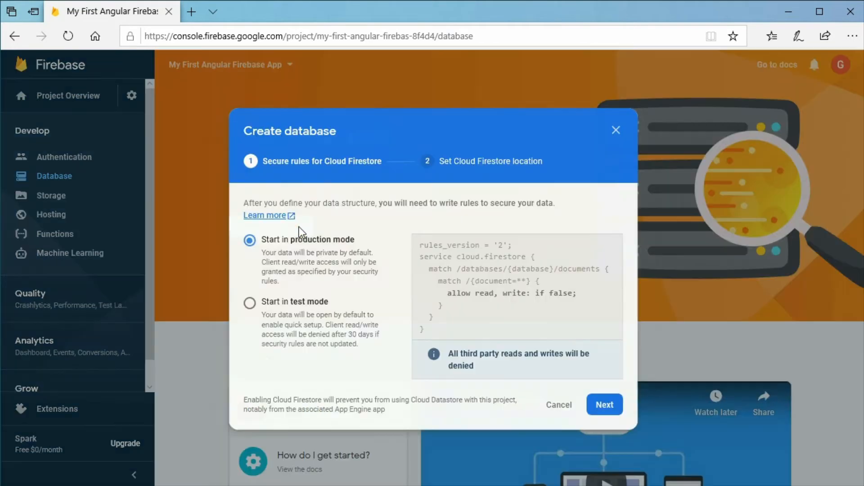
click(605, 404)
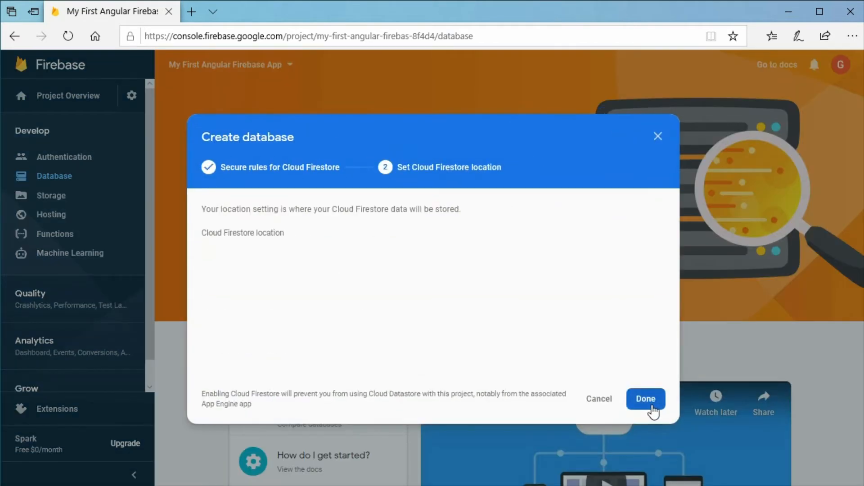
click(646, 399)
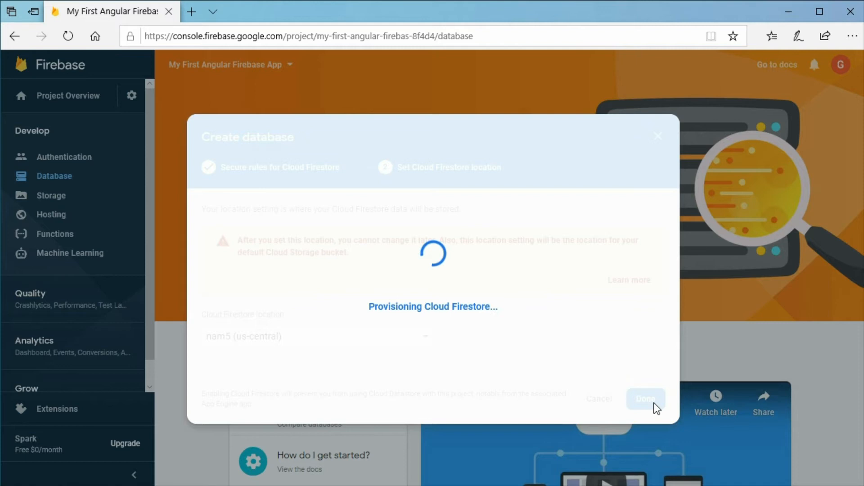
click(646, 399)
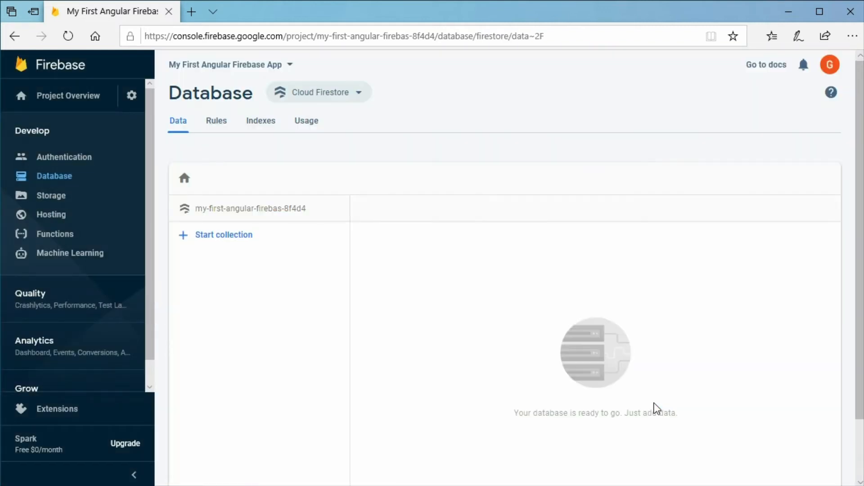
mouse_move(216, 131)
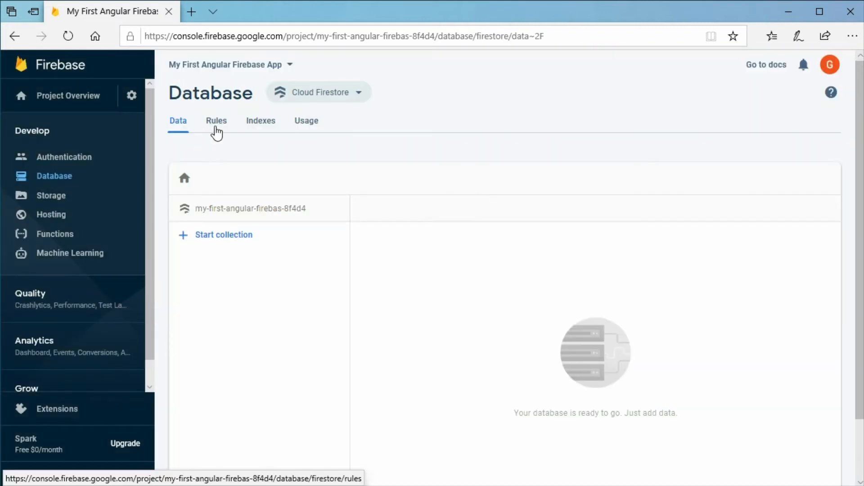
Step: Change the security rule condition from false to true and publish the rules
click(216, 121)
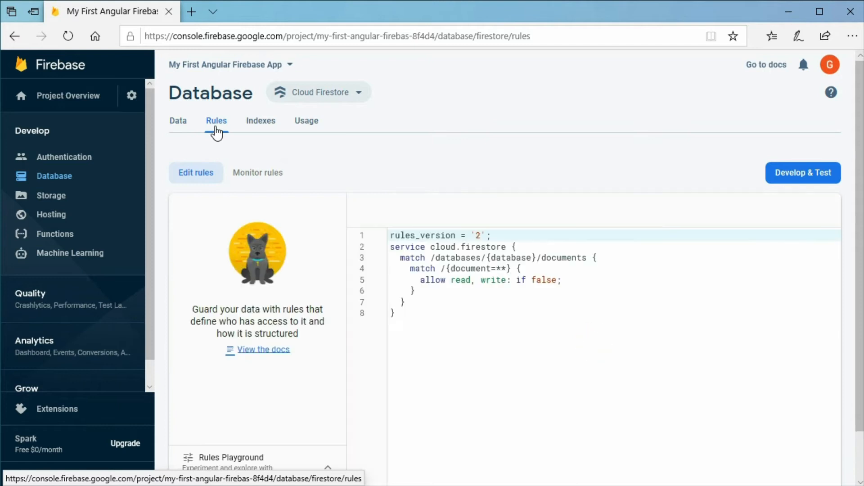
double_click(545, 280)
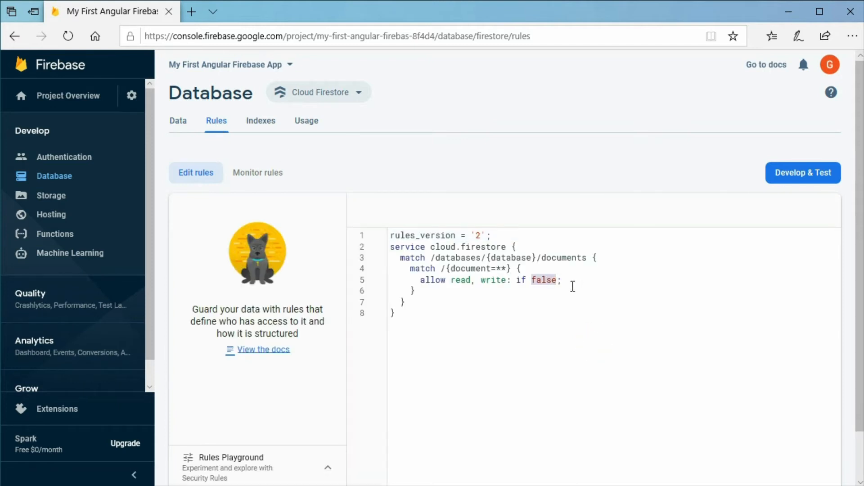
text(true)
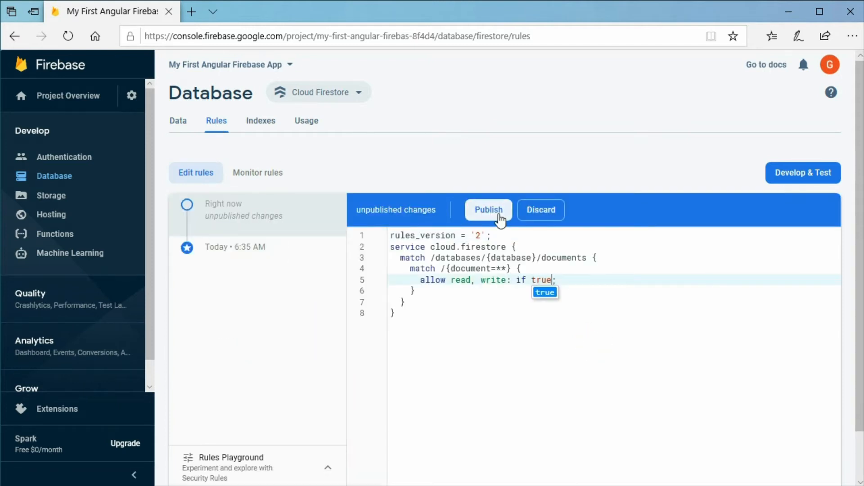
click(488, 210)
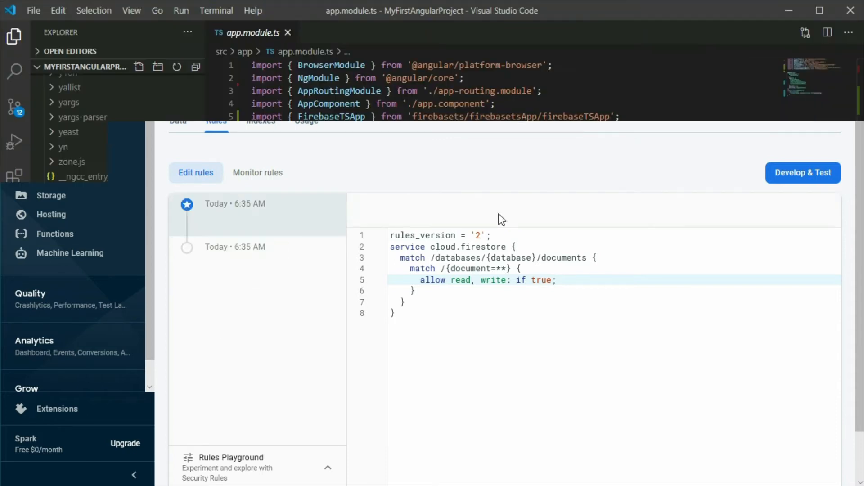
Step: In app.component.ts, import FirebaseTSFirestore from the firebasets package
click(92, 295)
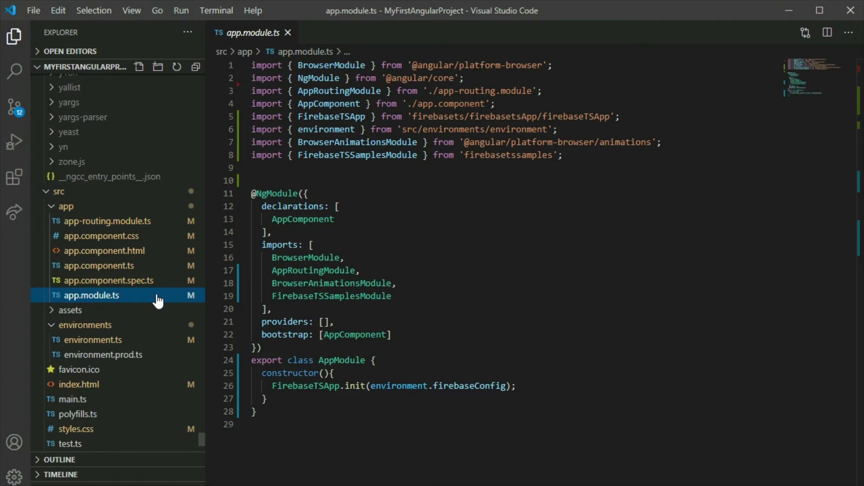
click(99, 266)
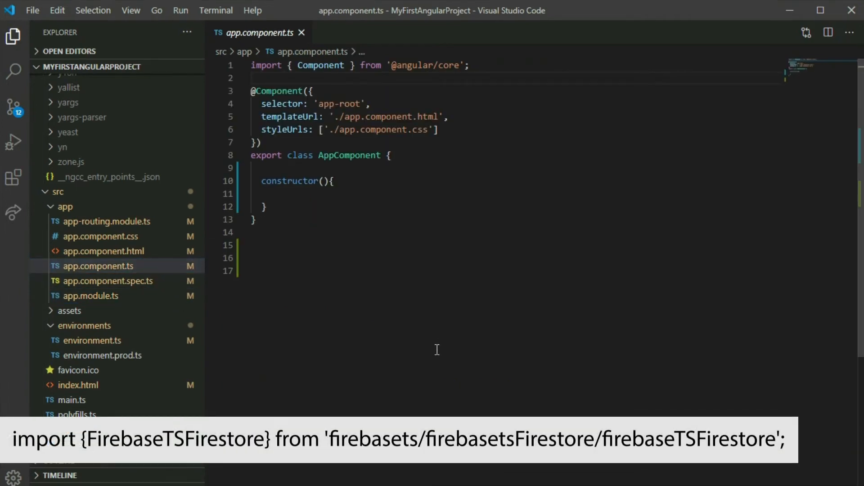
text(import {FirebaseTSFirestore)
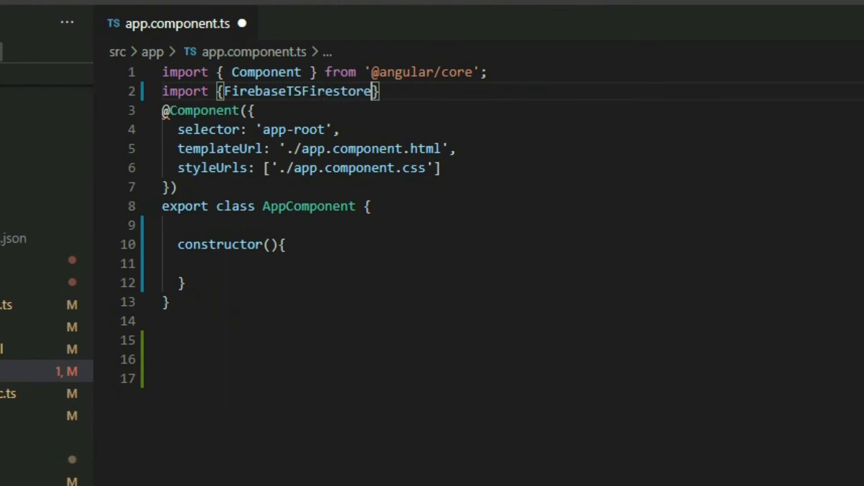
text(from)
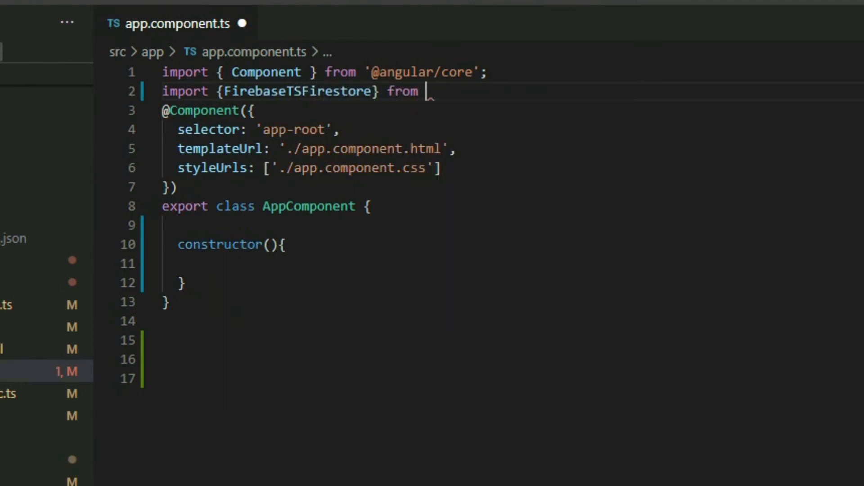
text('firebasets')
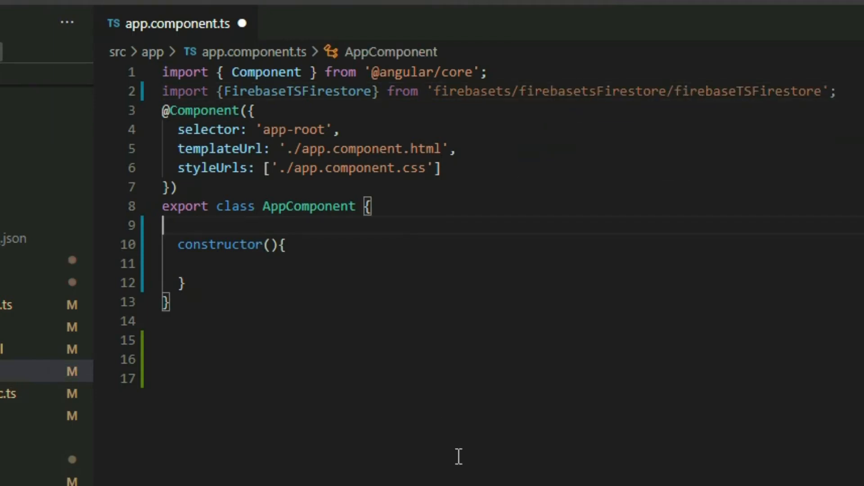
Step: Declare a private firestore field and instantiate FirebaseTSFirestore in the constructor
text(private fires)
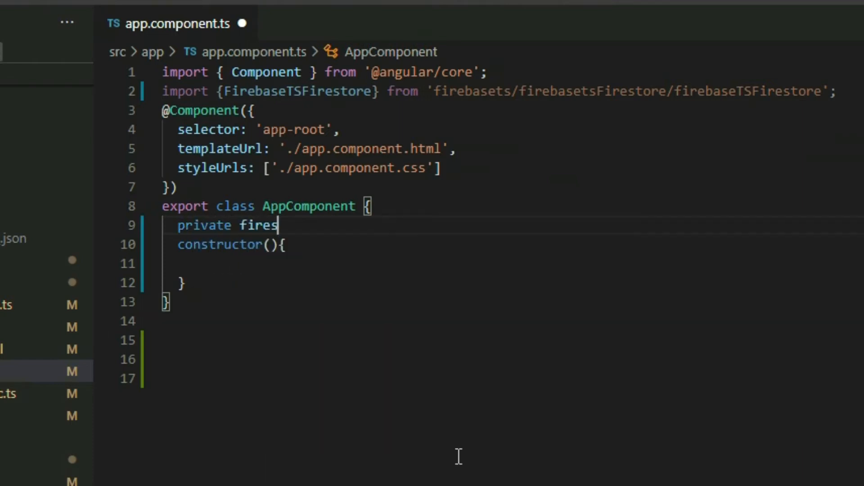
text(tore: FirebaseTSFirestore;)
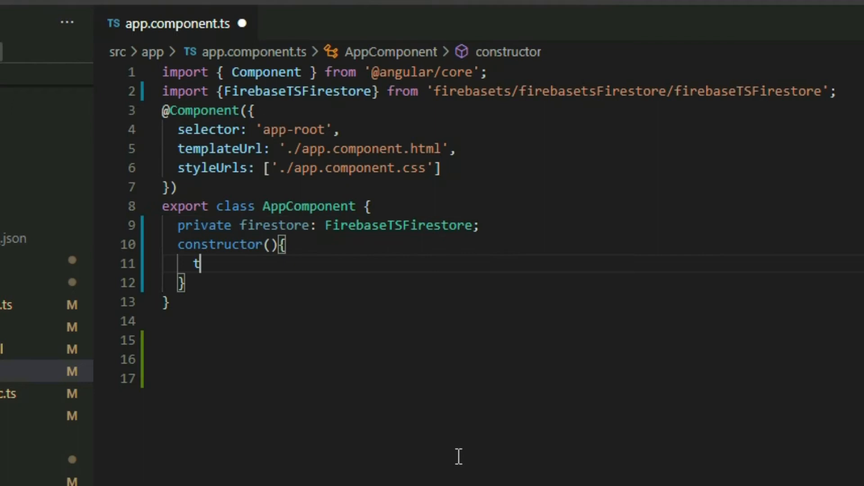
text(his.firestore = new FirebaseTSFirestore();)
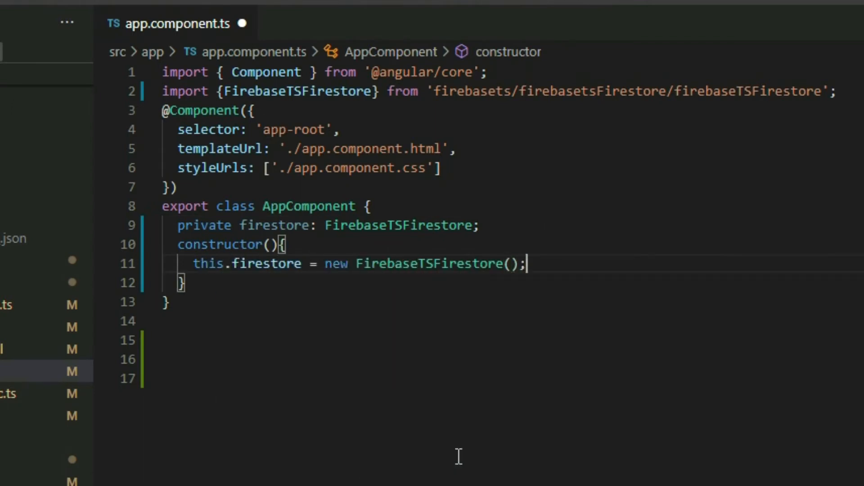
text(this.fi)
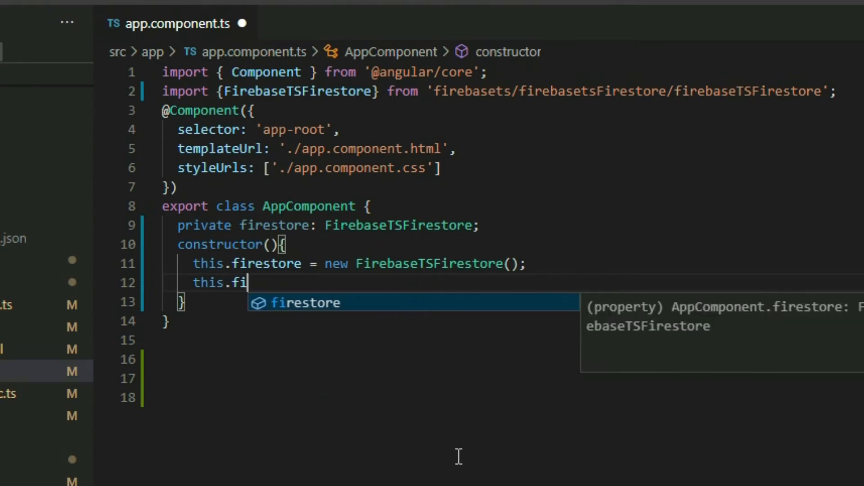
key(Tab)
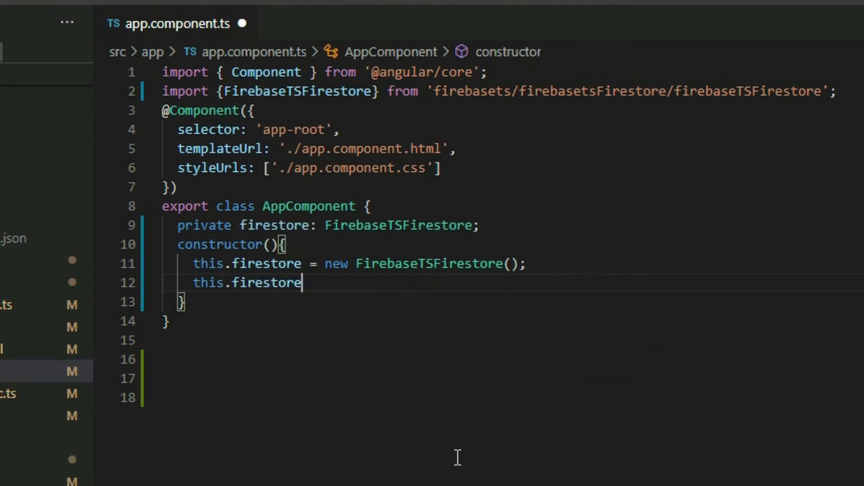
Step: Call firestore.getDocument with a path, an onComplete (result) callback and an onFail (err) callback
text(.getDocument())
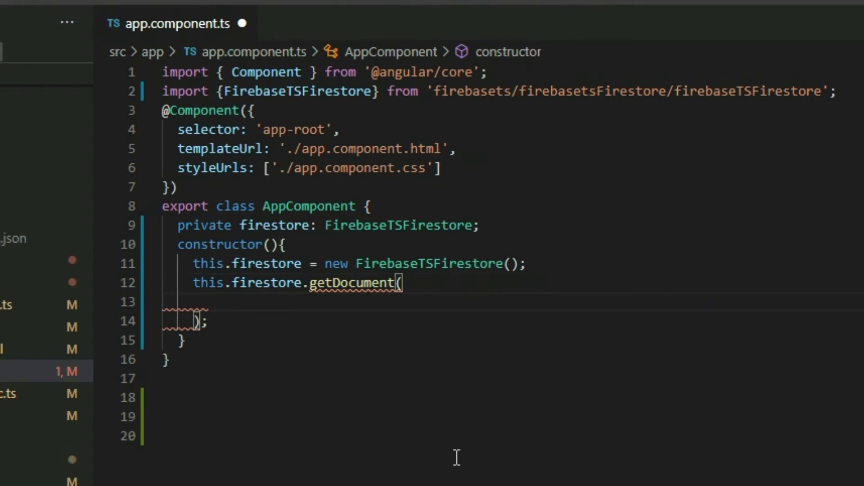
text({)
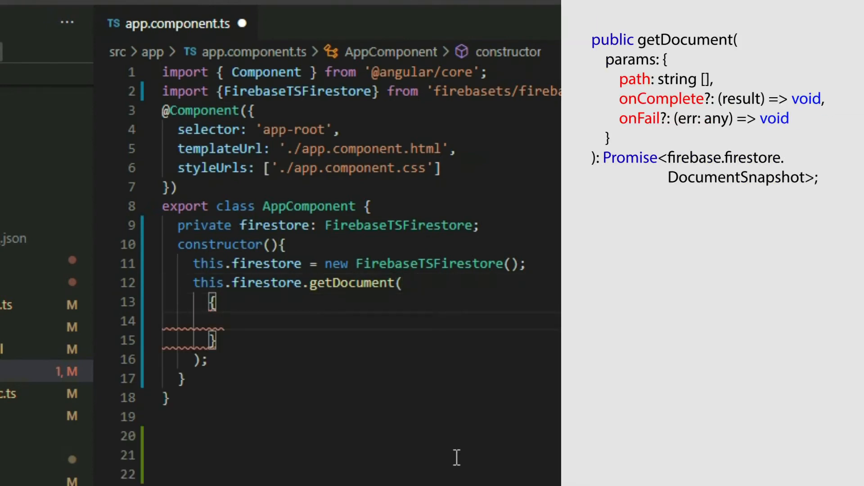
text(path: [],)
text(onComplete:)
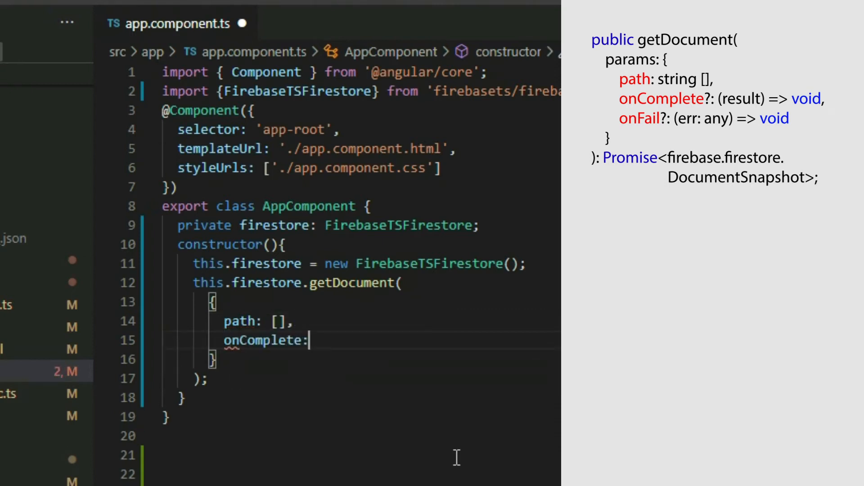
text((result) => {)
text(onFail: ()
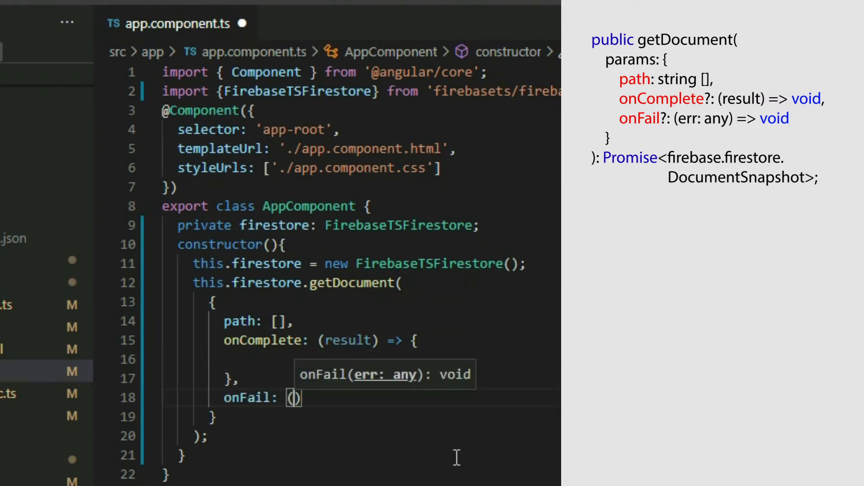
text((err)=> {)
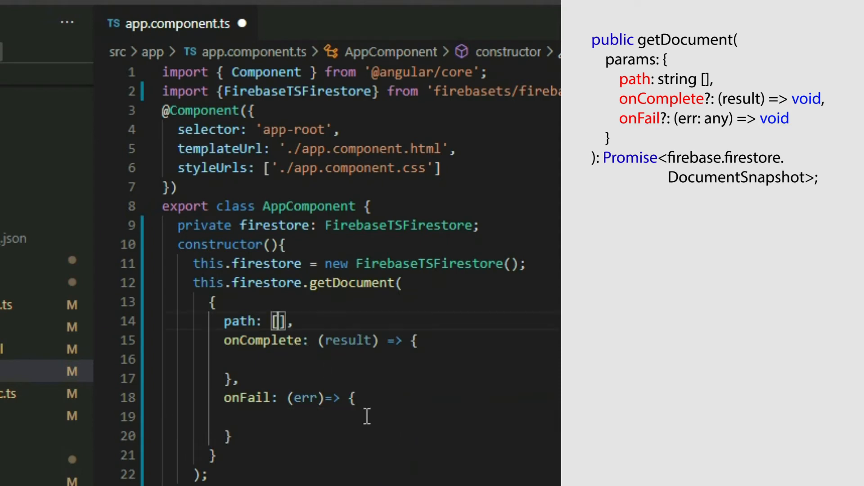
mouse_move(377, 436)
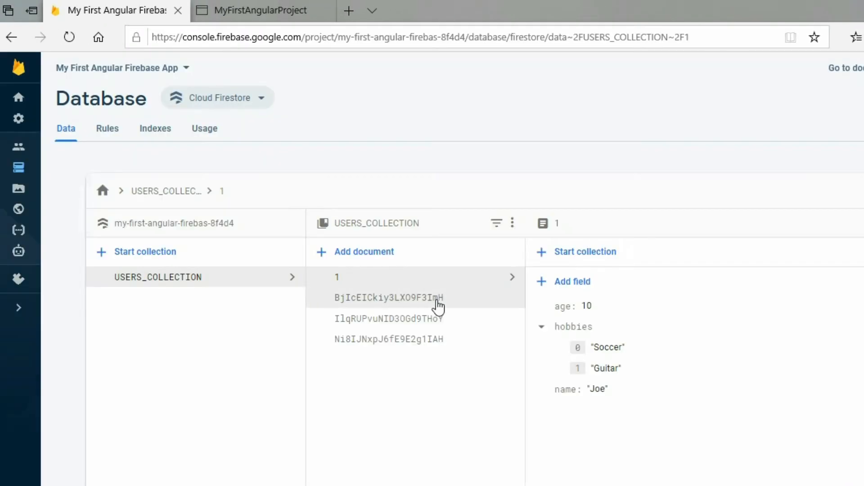
mouse_move(419, 422)
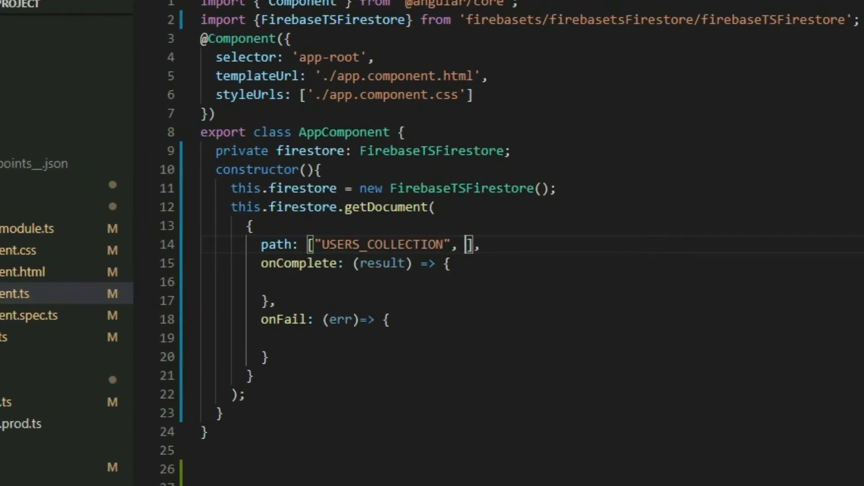
Step: Target document "1", add a dataRef property and assign result.data() to this.dataRef in onComplete
text("1")
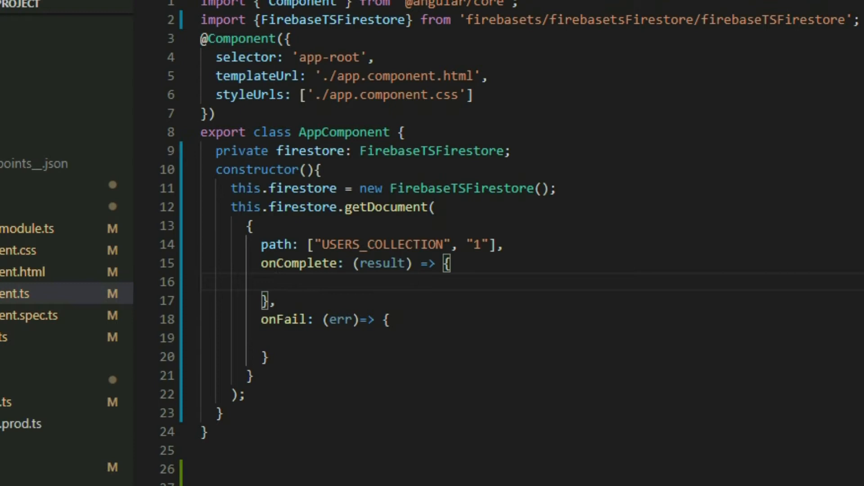
text(result.data)
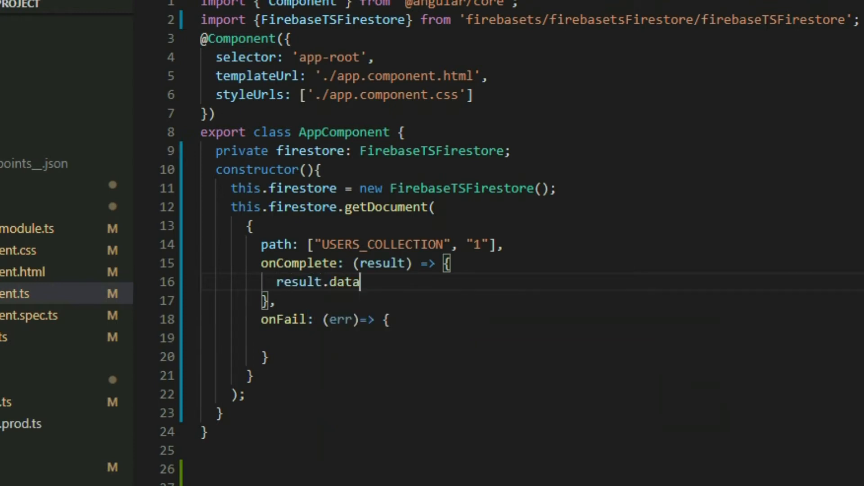
text(();)
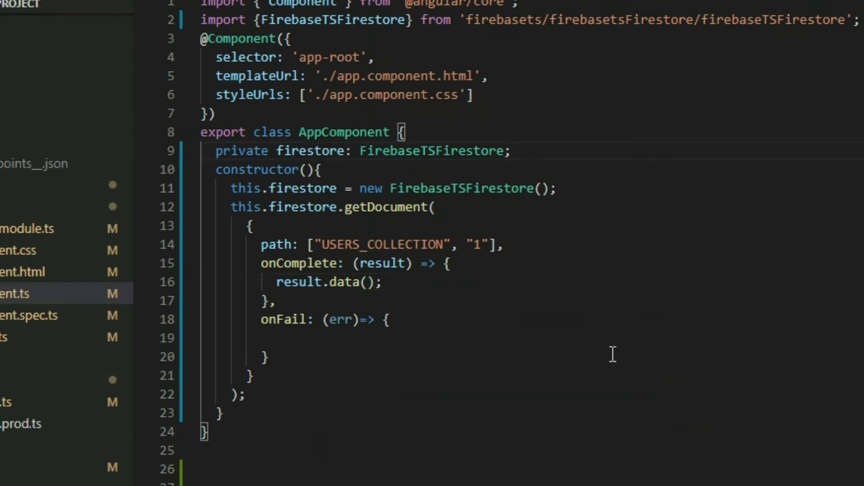
text(dataRef;)
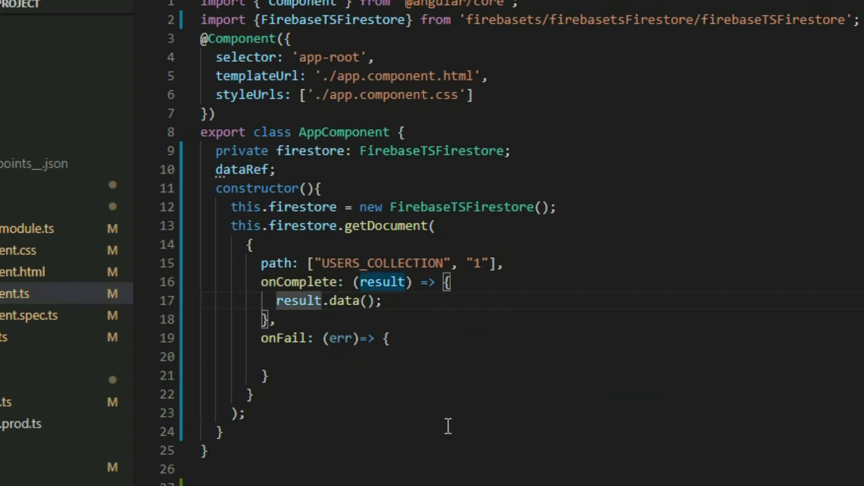
text(this.dataRef =)
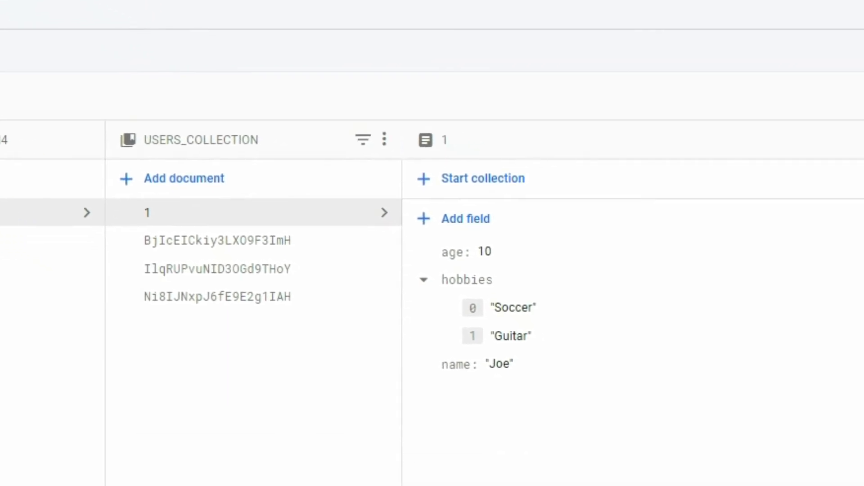
click(464, 252)
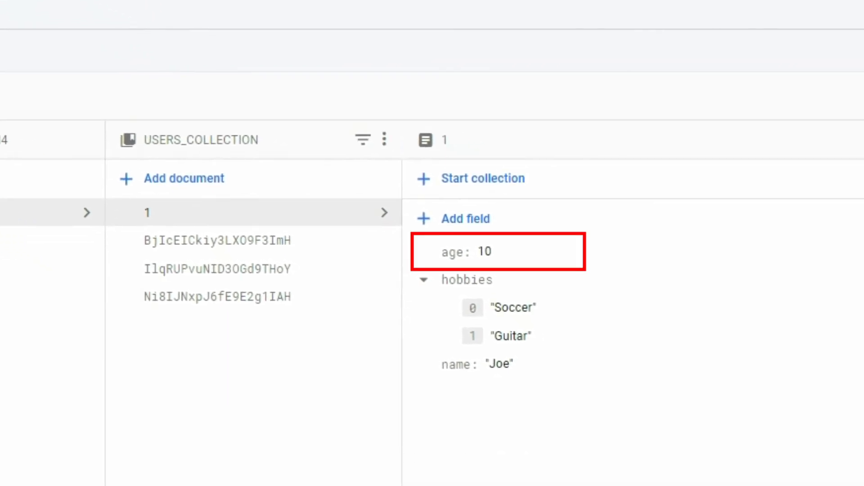
mouse_move(495, 364)
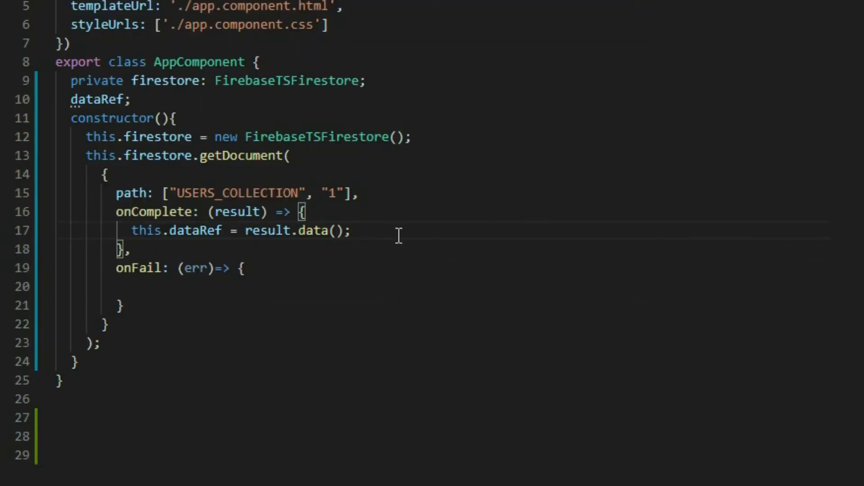
Step: Reference this.dataRef.name and this.dataRef.age and alert the name joined with the age
text(this.dataRef)
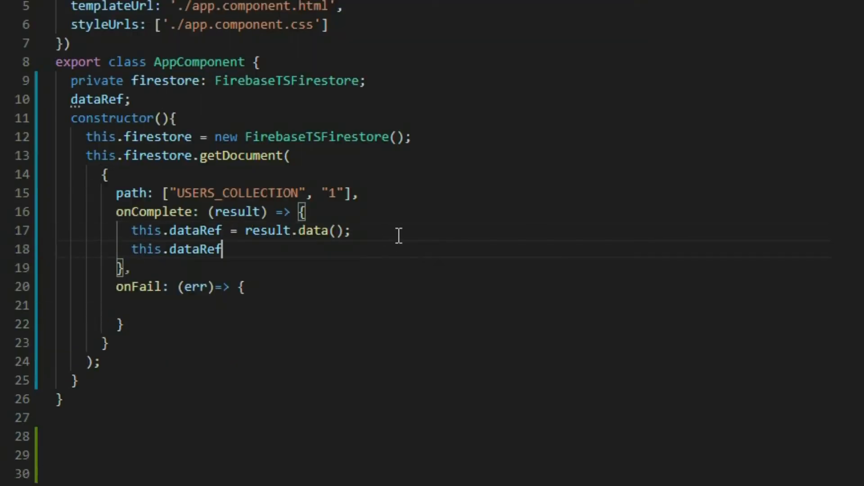
text(.name;)
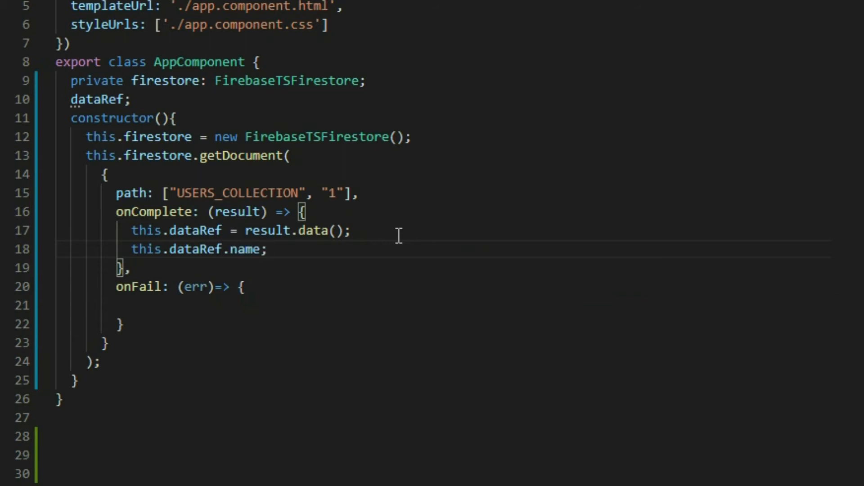
text(this.dataRef)
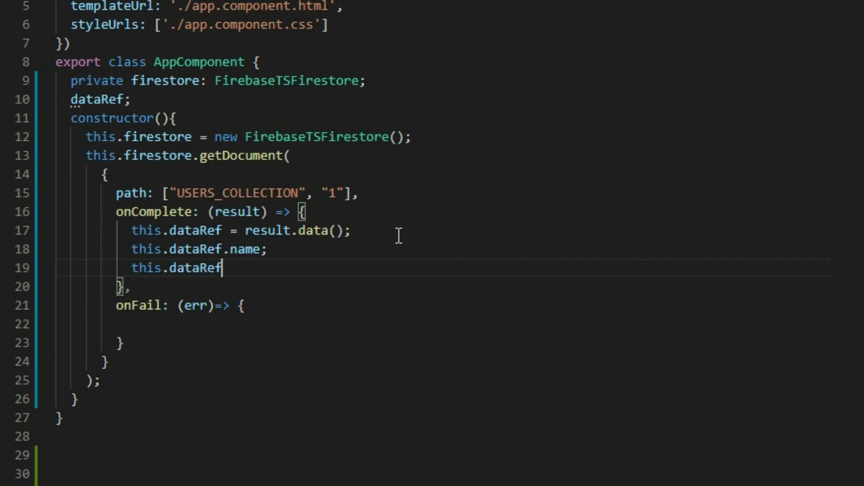
text(.age;)
text(alert();)
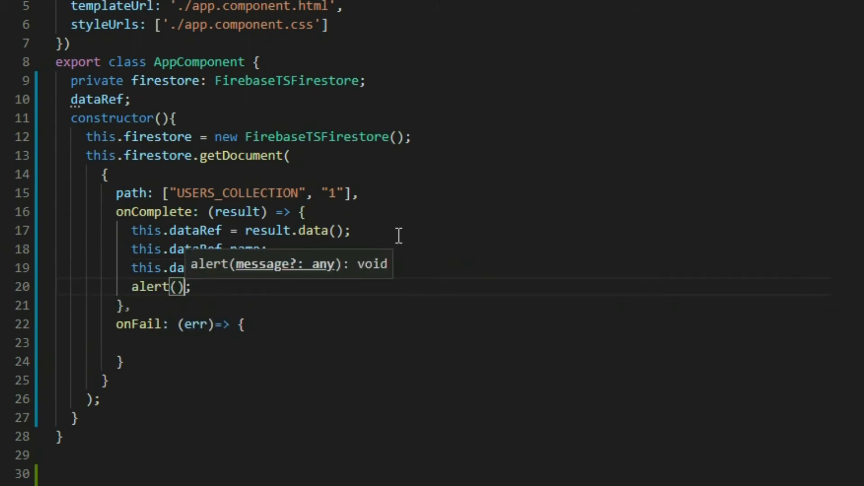
text(this.dataRef.name +)
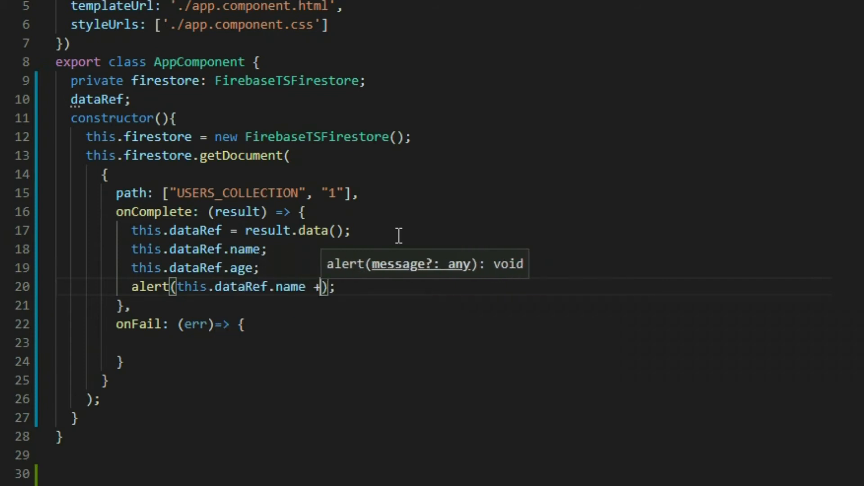
text(this.dataRef.)
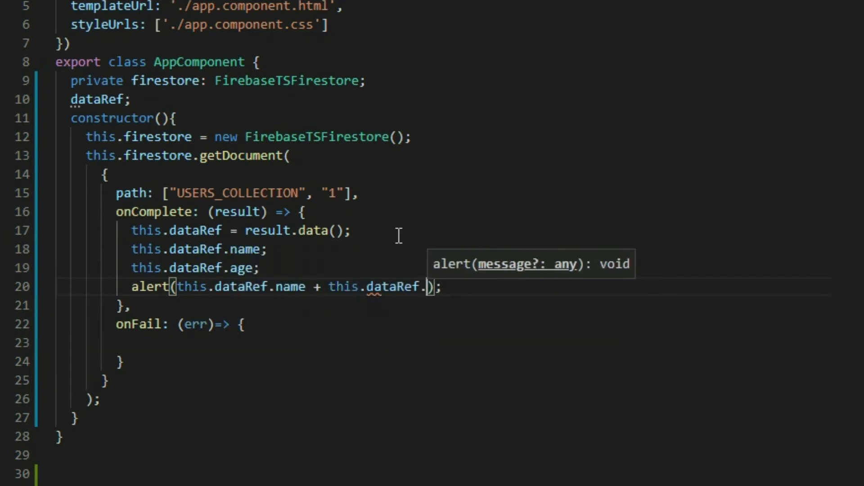
text(age)
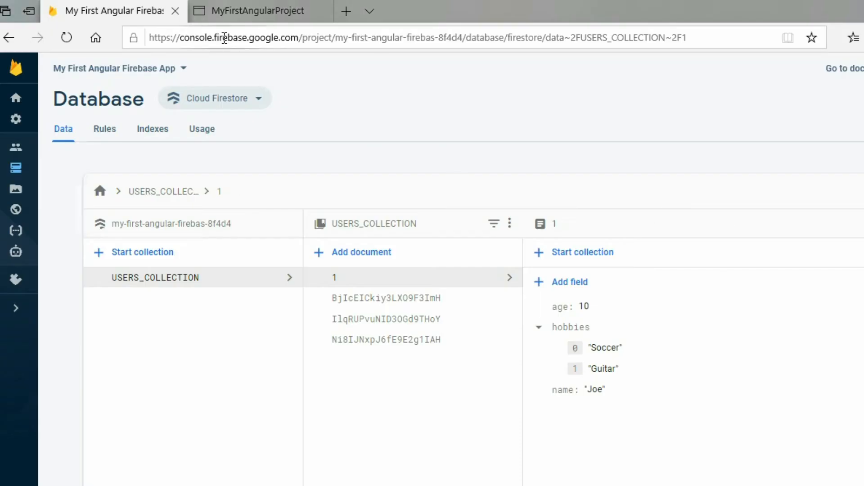
click(253, 10)
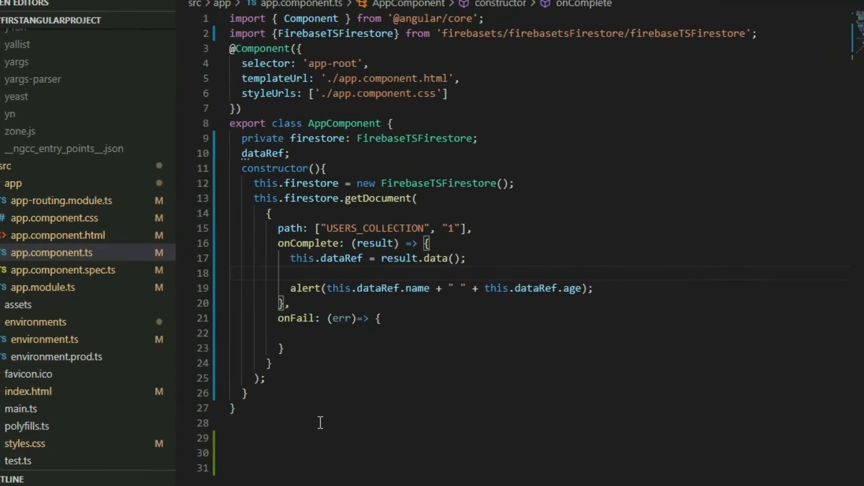
Step: Export a USER interface with name: string, age: number and hobbies: string[]
text(e)
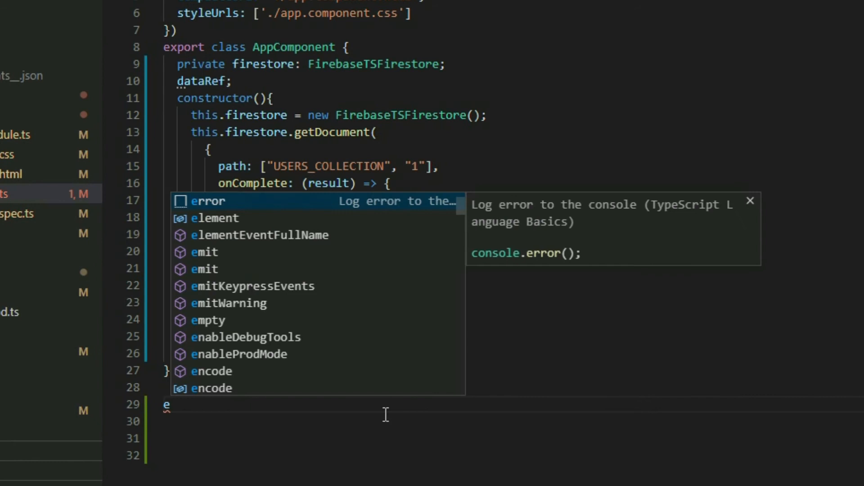
text(xport interface USER {)
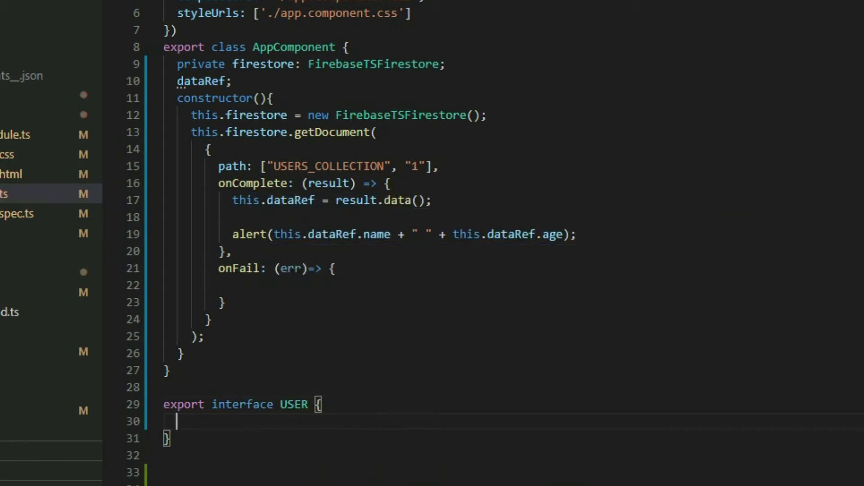
text(name: string;)
text(age: n)
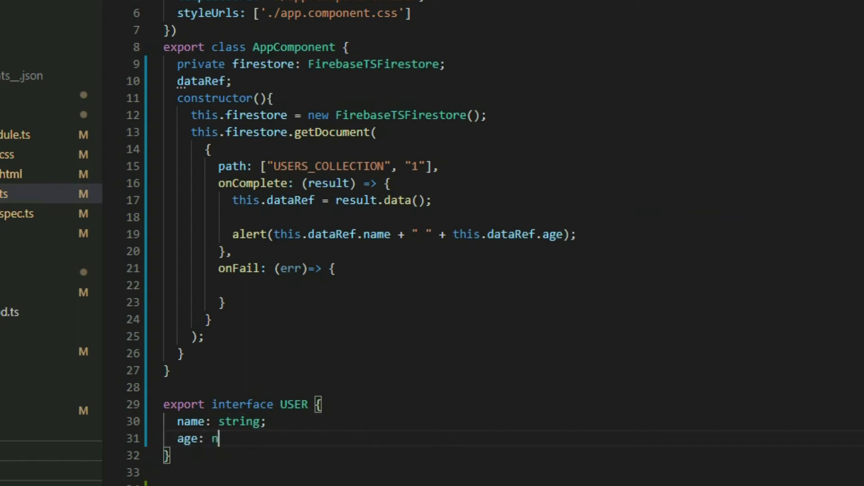
text(umber;)
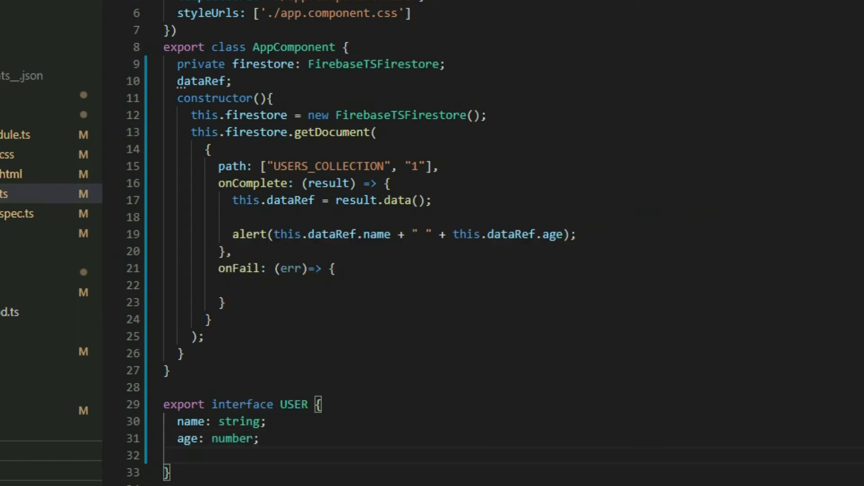
text(hobbi)
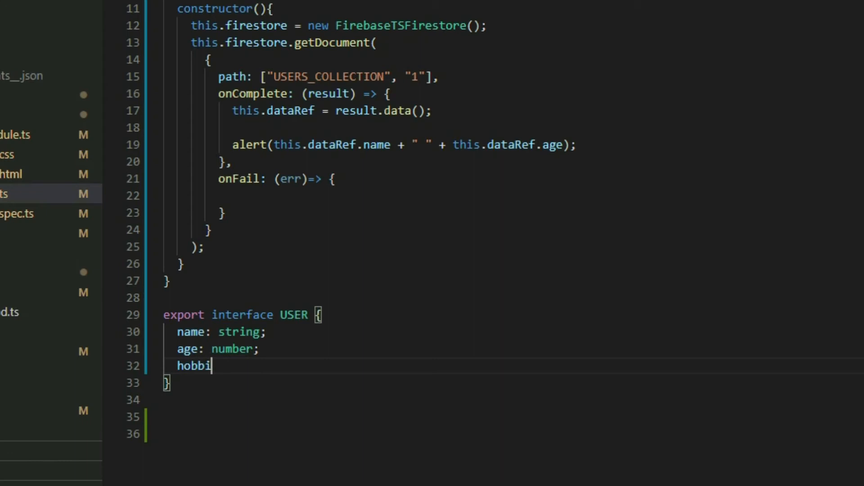
text(es: string [];)
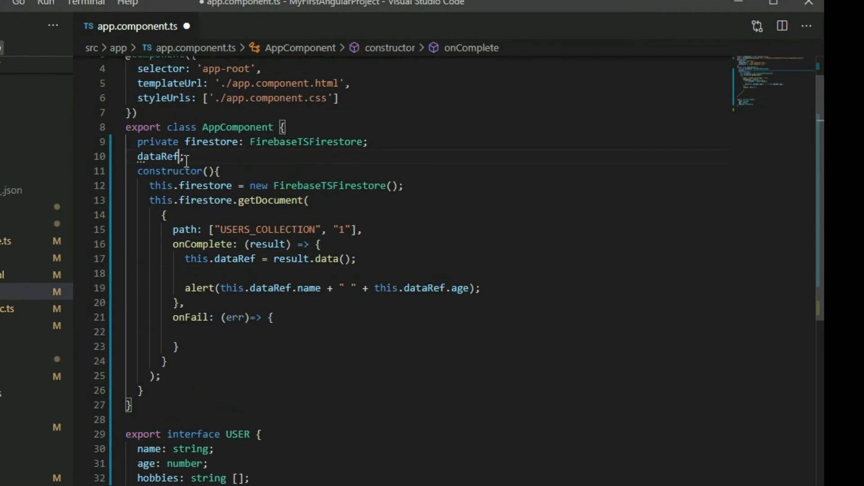
Step: Type dataRef as USER and cast result.data() to <USER>
text(: USER)
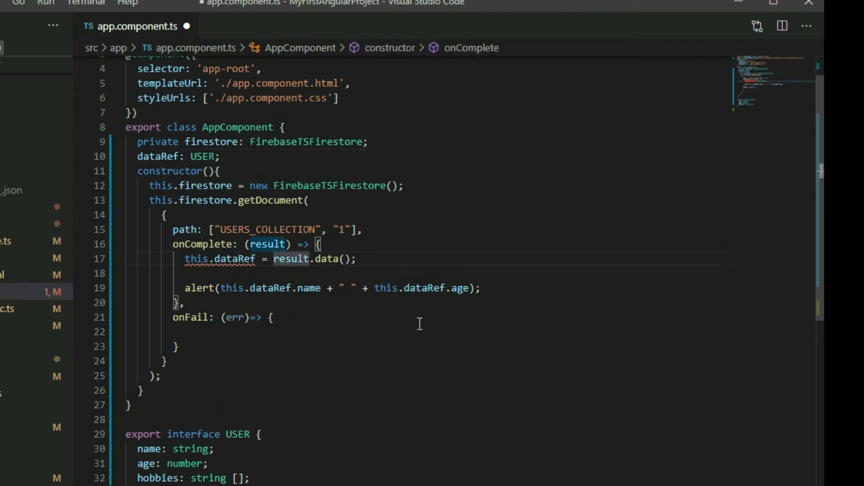
text(<USER>)
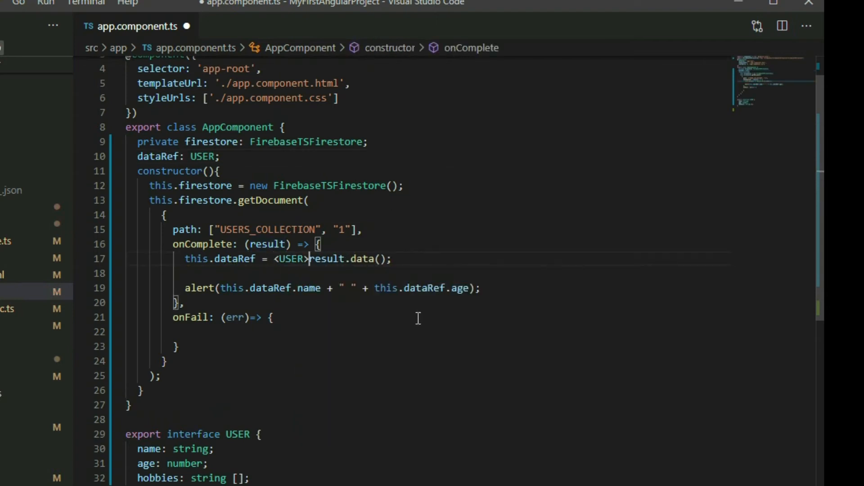
text(this)
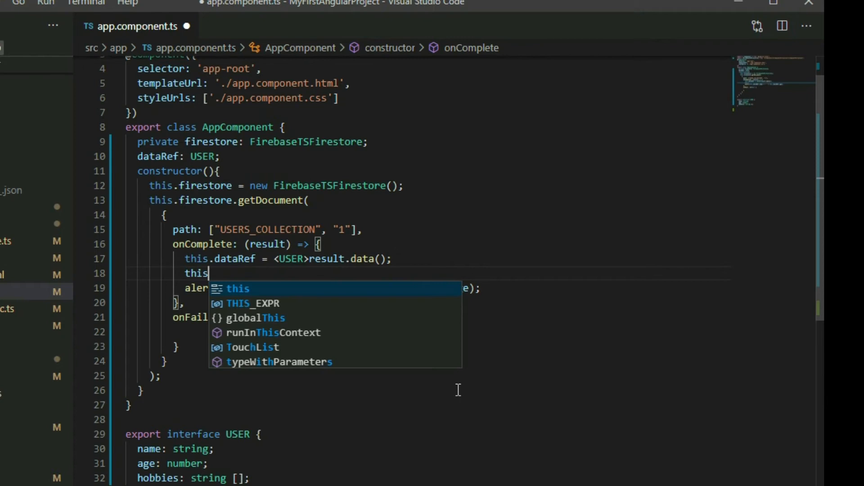
text(.dataRef.)
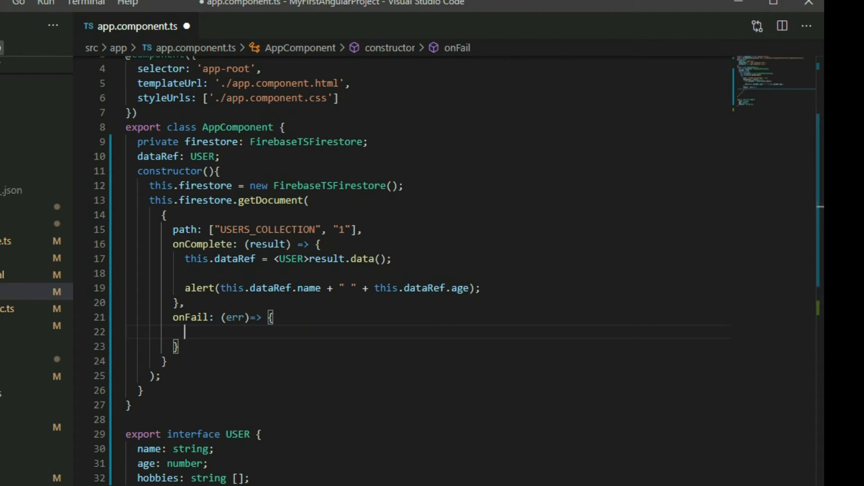
Step: Alert "FAILED" in onFail, comment out the success alert, and move to app.component.html
text(alert("");)
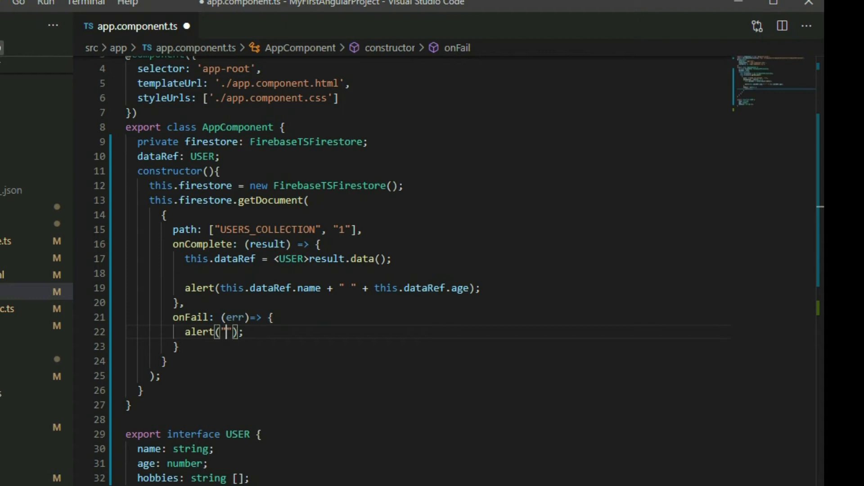
text(FAILED)
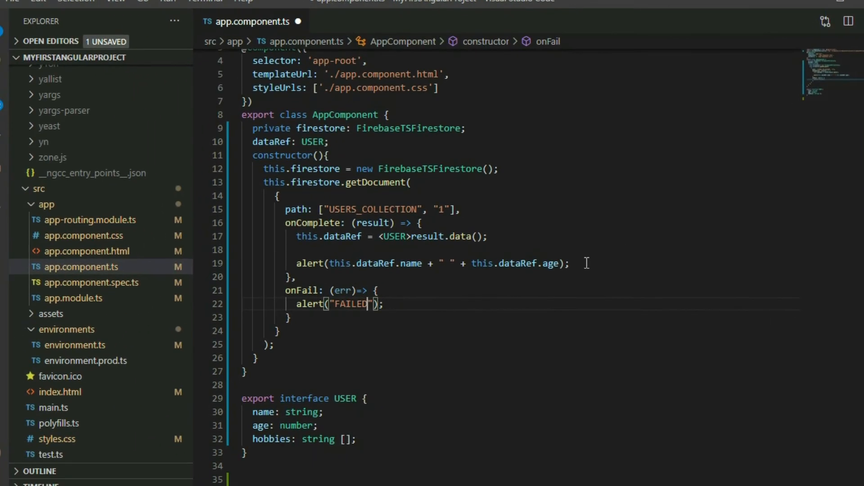
text(//)
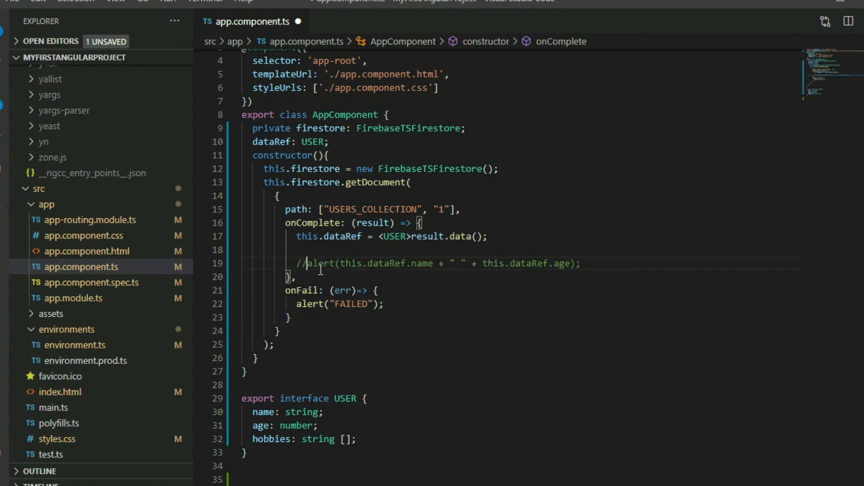
click(85, 251)
text(<>)
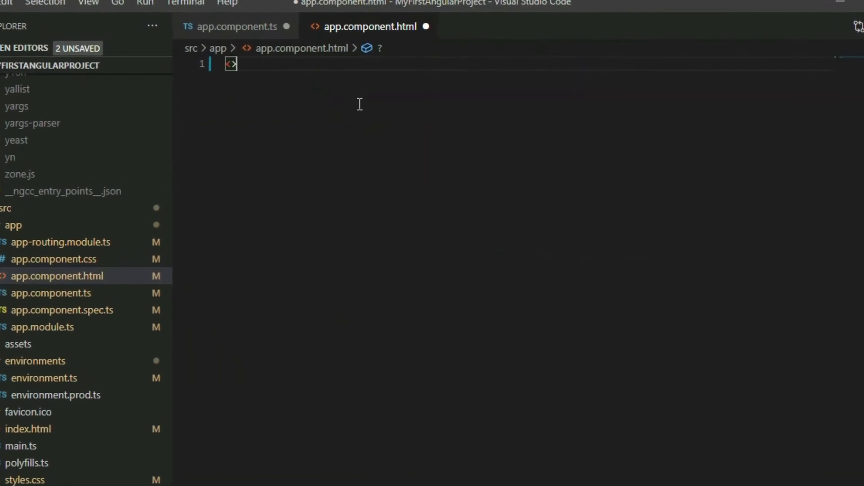
Step: Bind {{dataRef?.name}} in an h1 heading and {{dataRef?.age}} in a paragraph below it
text(h1)
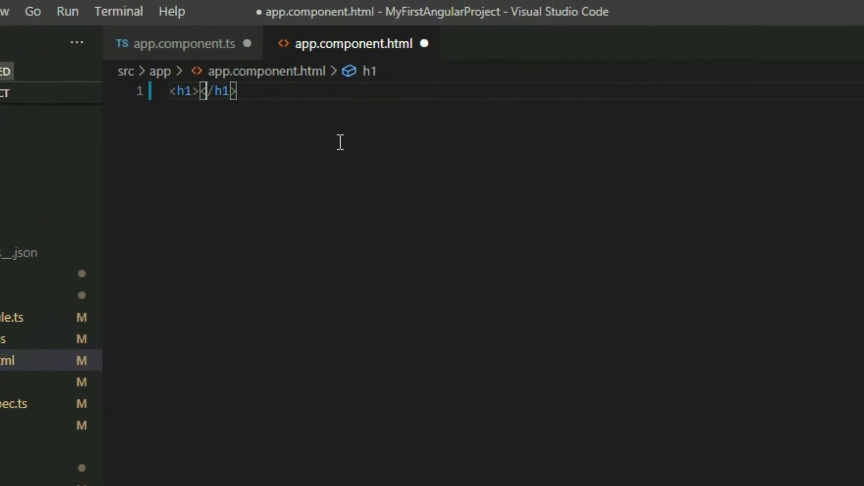
text({{}})
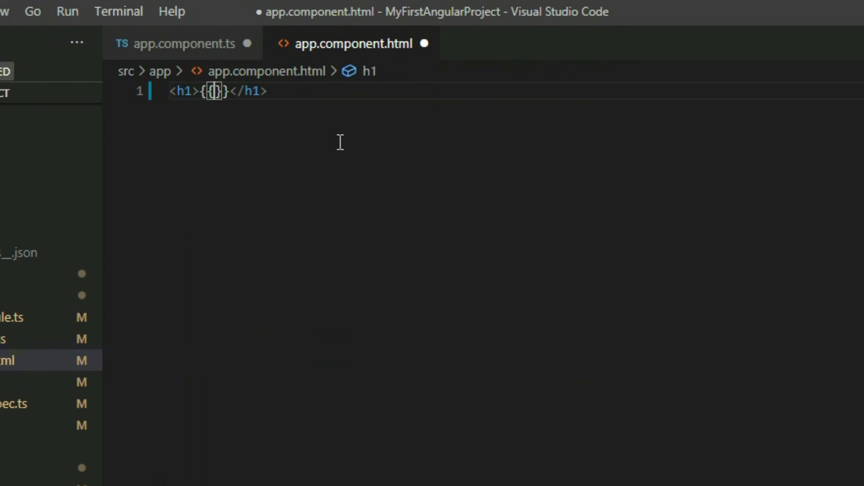
text(dataref?)
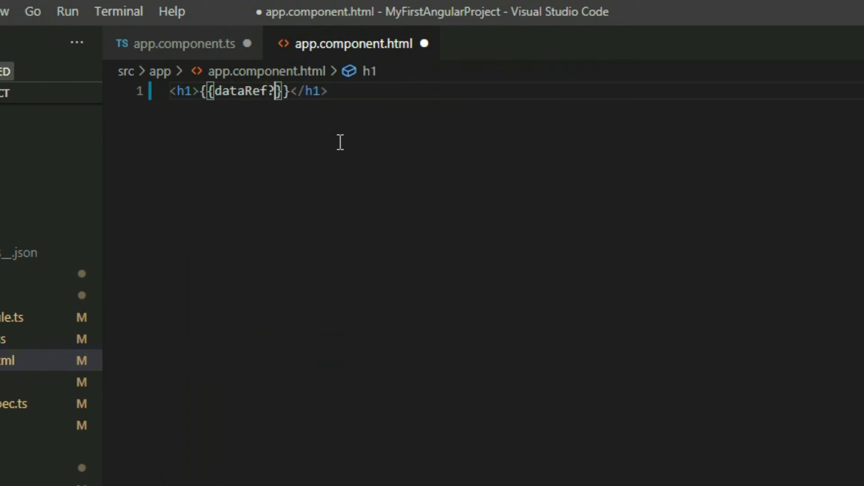
text(.name)
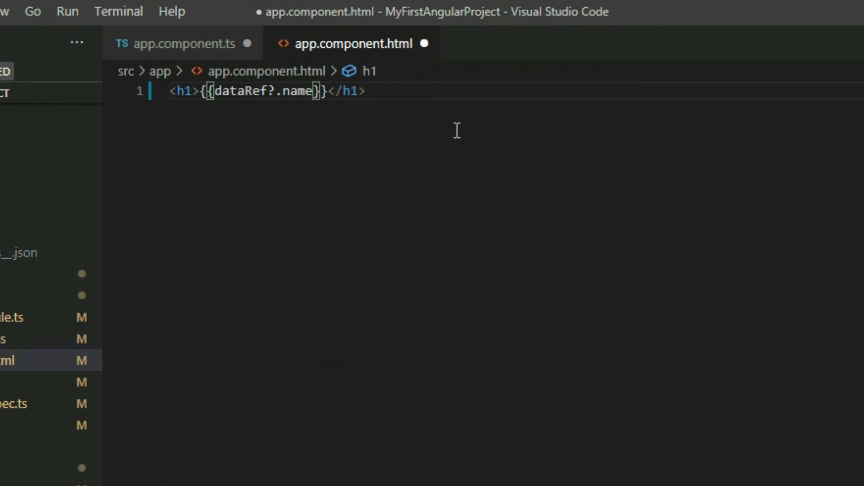
text(<p[)
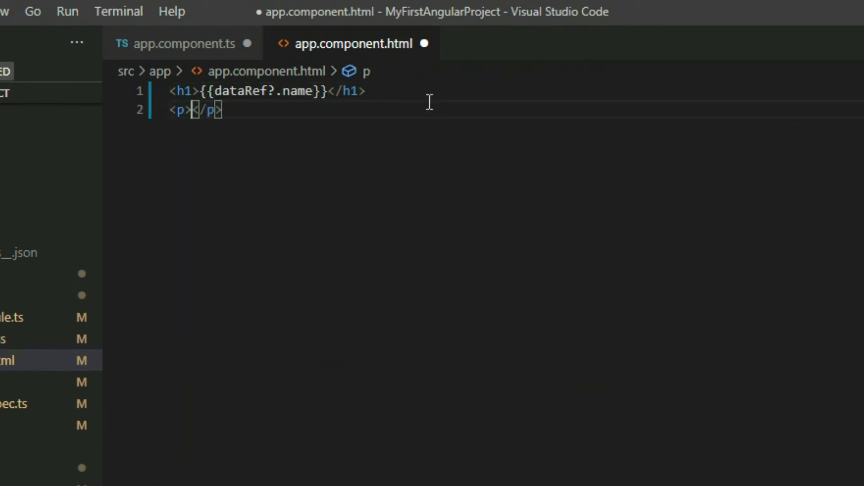
text({{data}})
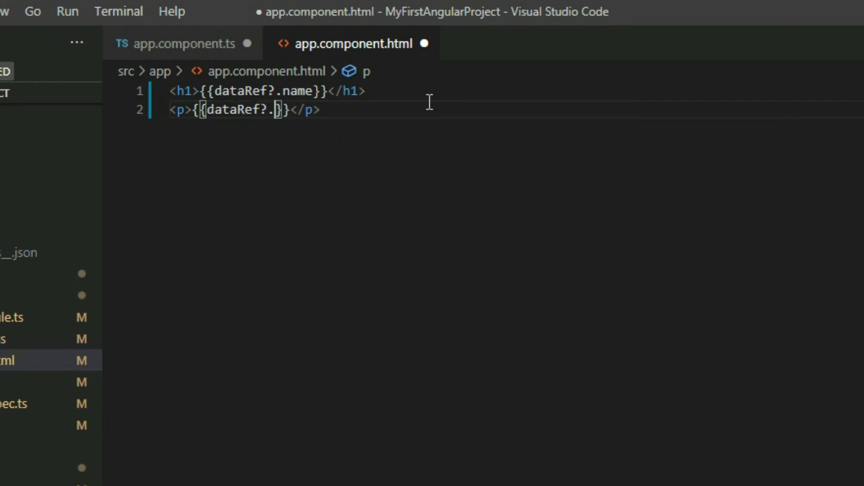
text(age)
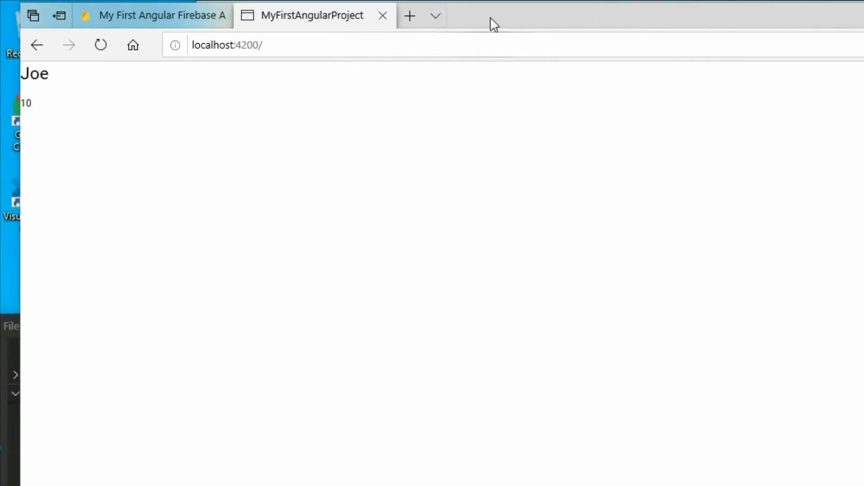
click(157, 15)
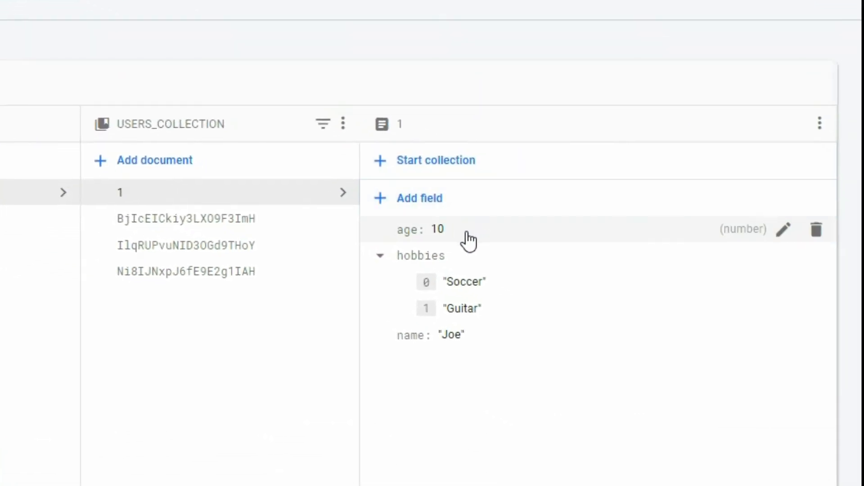
click(785, 229)
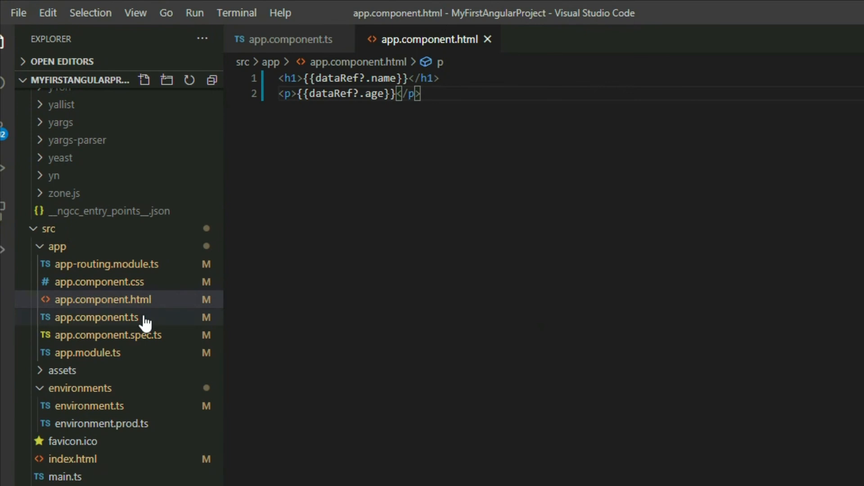
Step: In app.component.ts, start a this.firestore.listenToDocument call
click(97, 317)
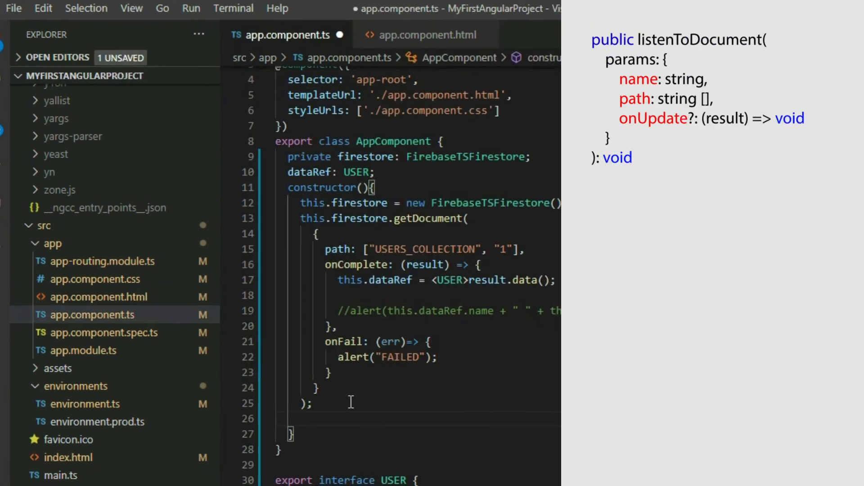
text(this.firestore)
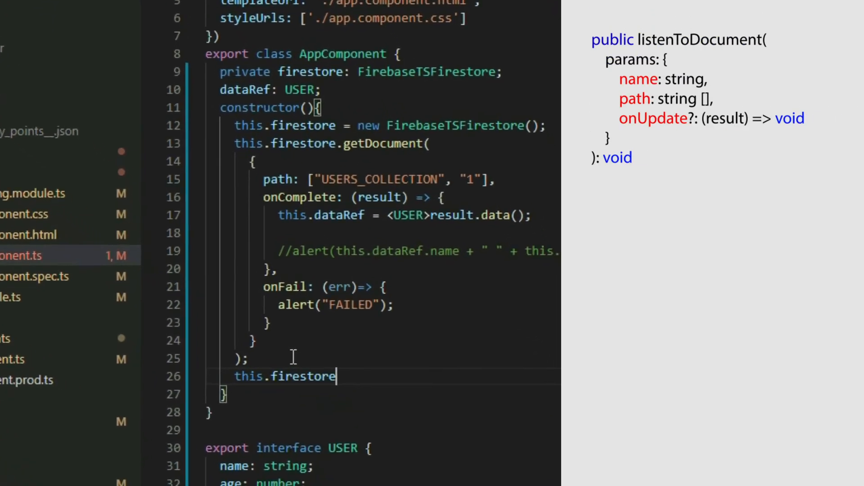
text(.listenToDocument()
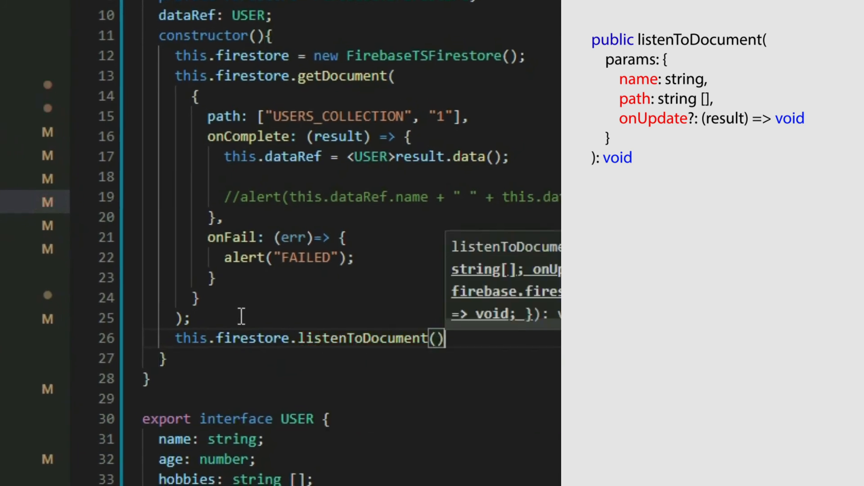
text(;)
text({)
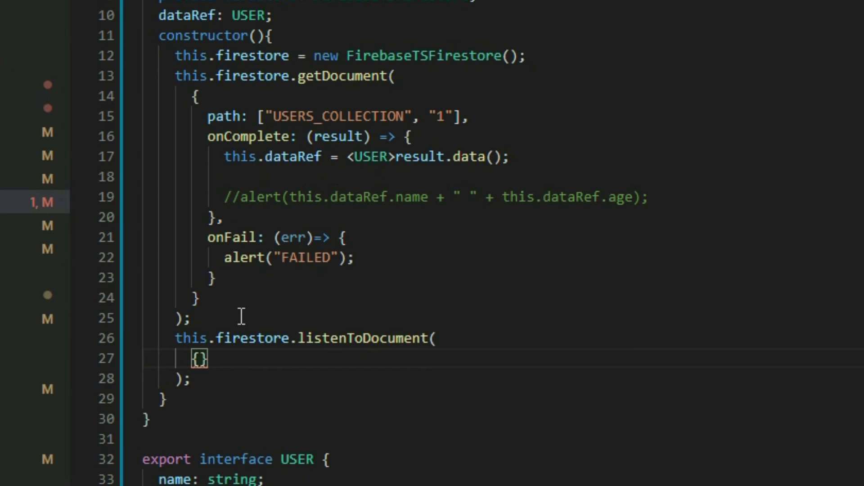
Step: Give the listener name "USERS_LISTENER", an empty path and an empty onUpdate callback
text(name:)
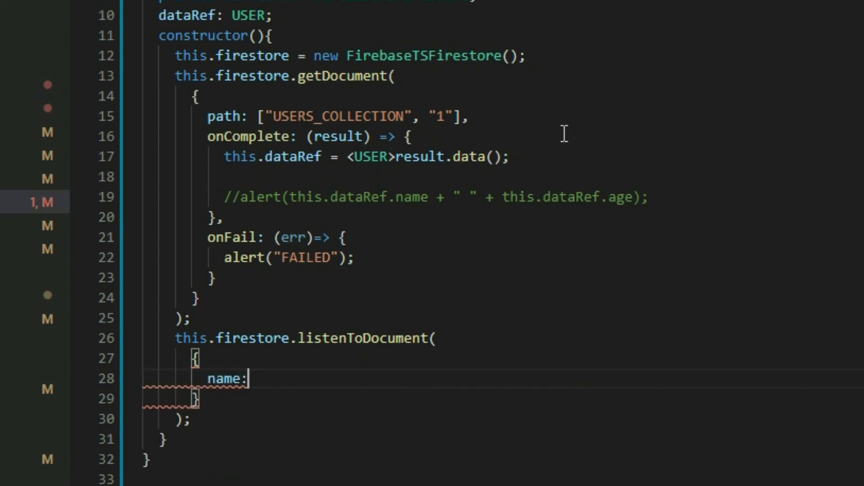
text("",)
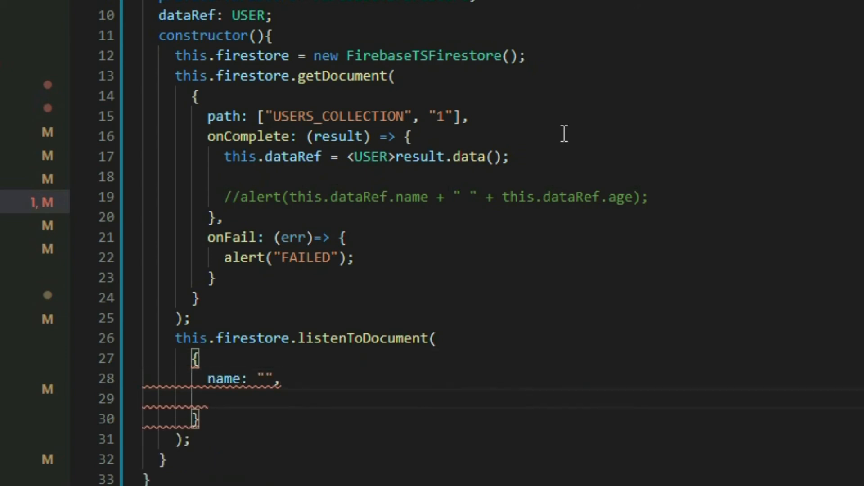
text(path: [])
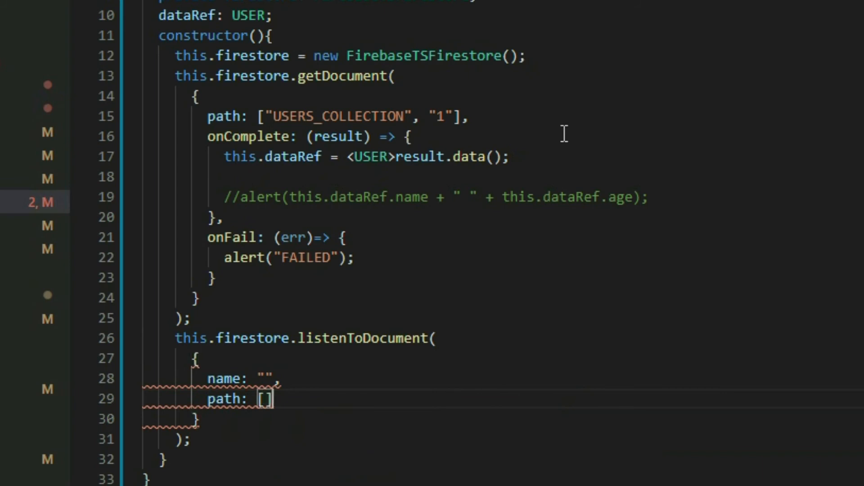
text(onUpdate: (result) =)
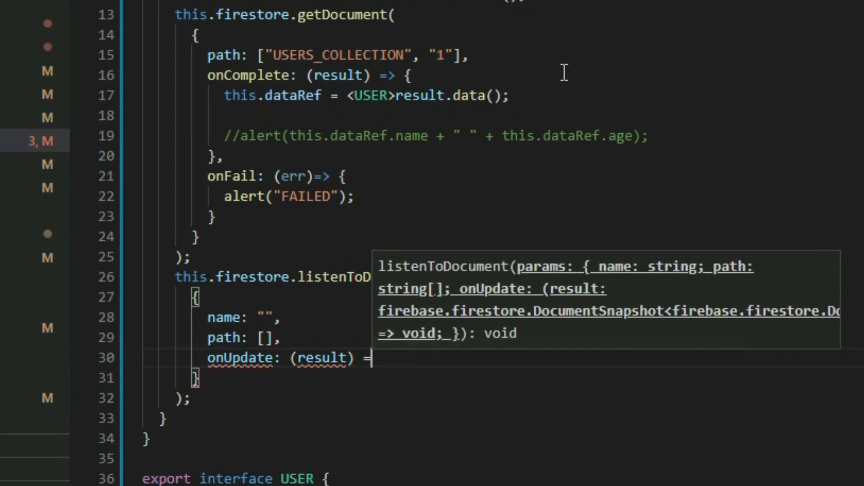
text({)
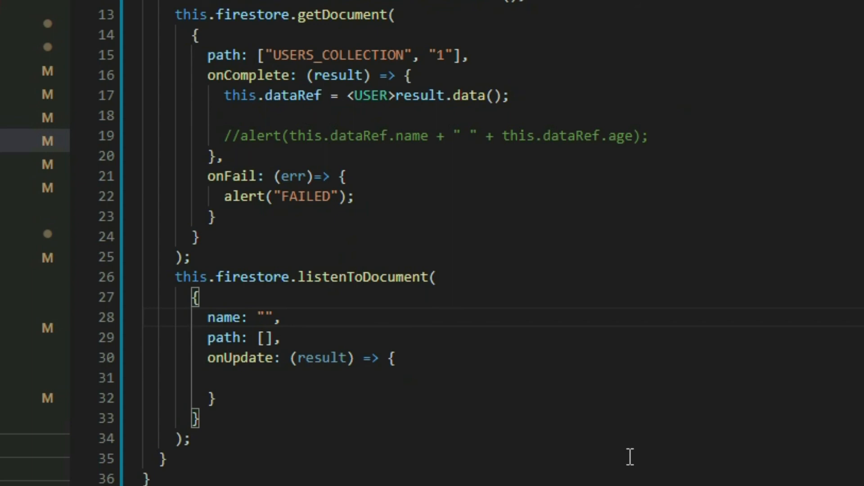
text(USERS_LISTENER)
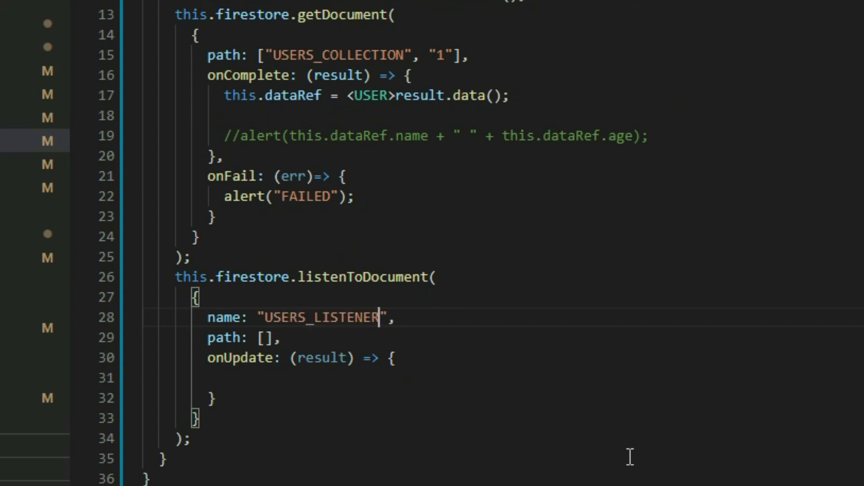
mouse_move(520, 450)
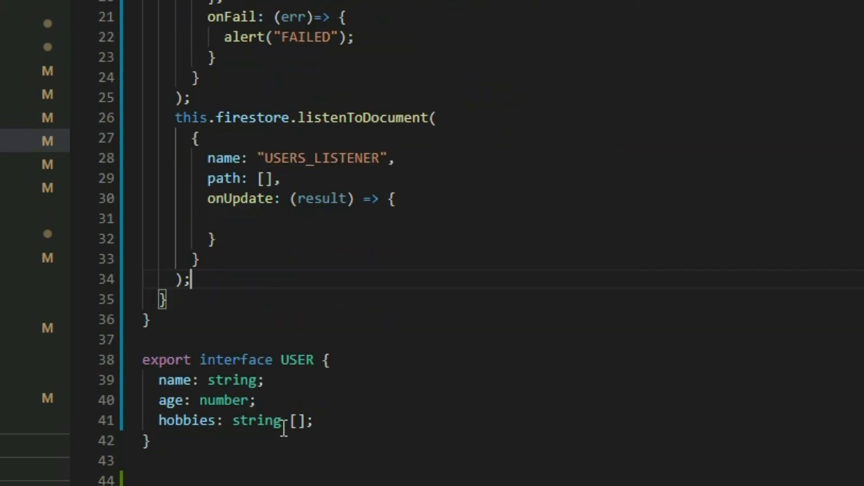
Step: Add this.firestore.stopListeningTo("USERS_LISTENER") below the listener and comment it out
text(this.firestore)
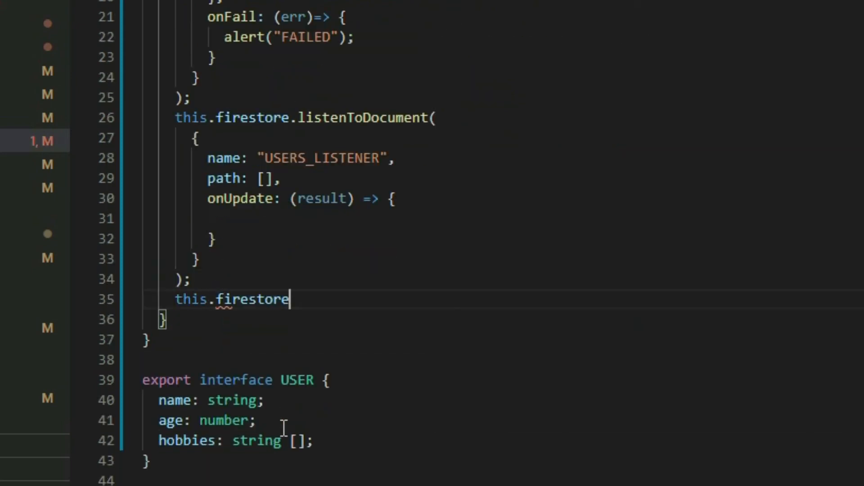
text(.stopListeningTo())
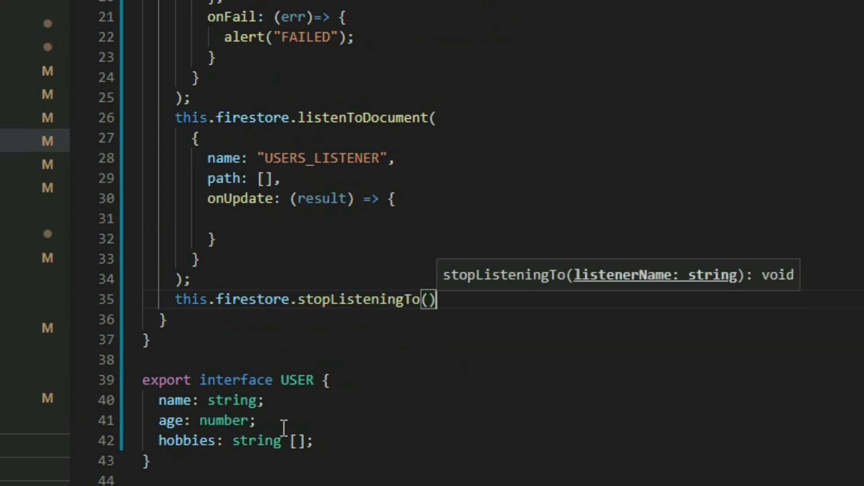
text("")
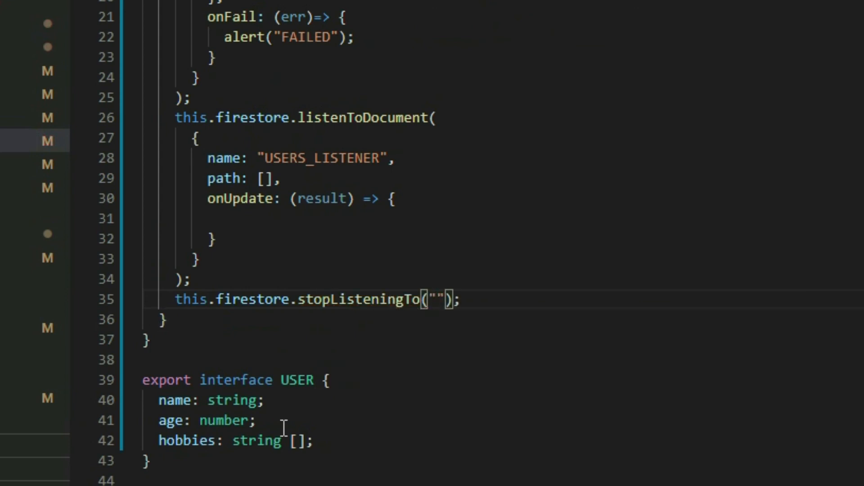
text(USERS_LISTENE)
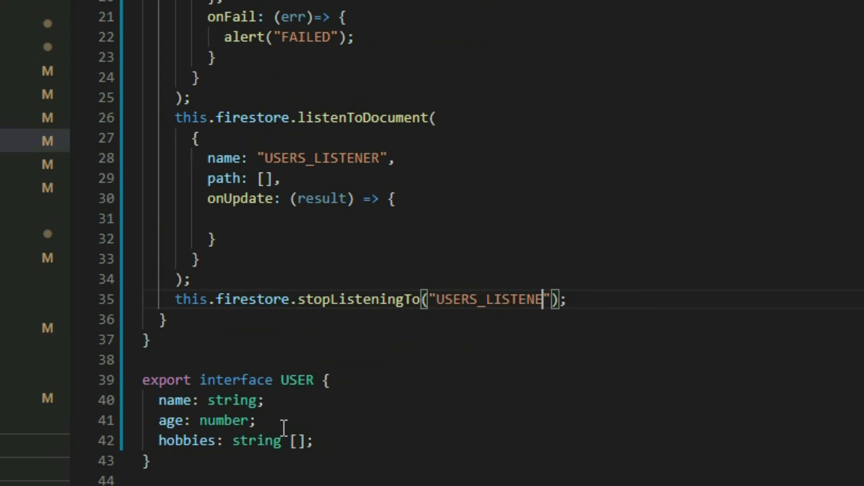
text(R)
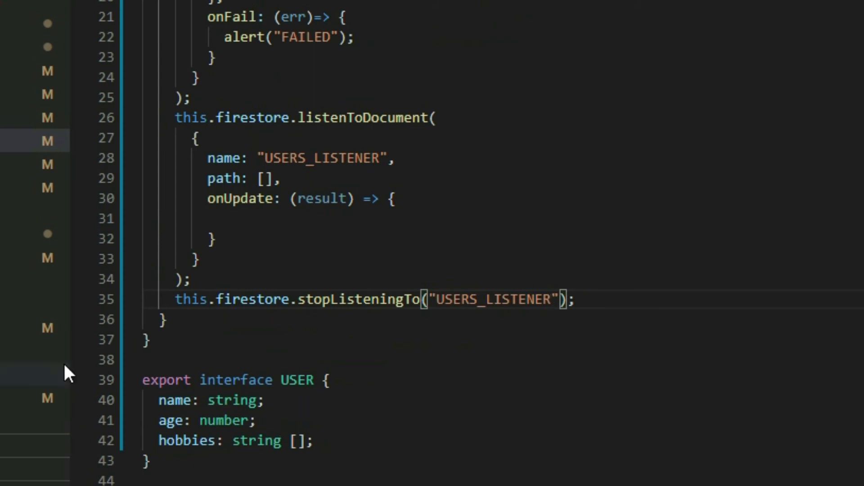
key(Ctrl+/)
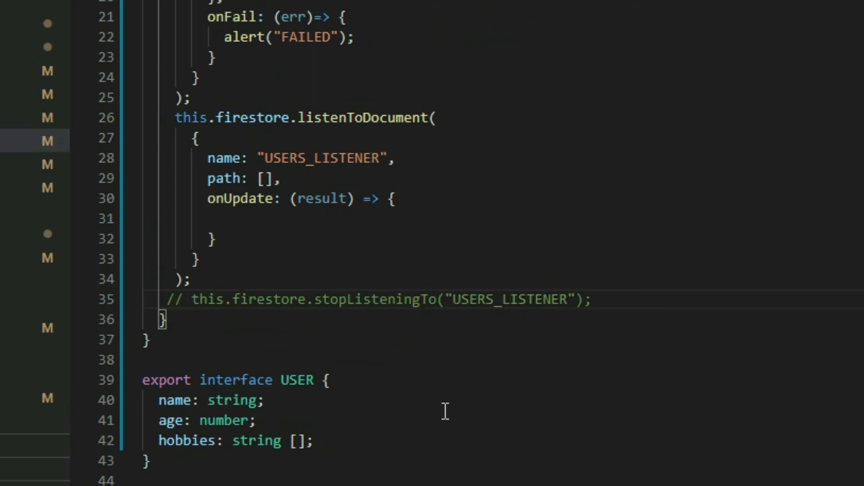
click(263, 178)
text("USERS_COLLECTION", "1)
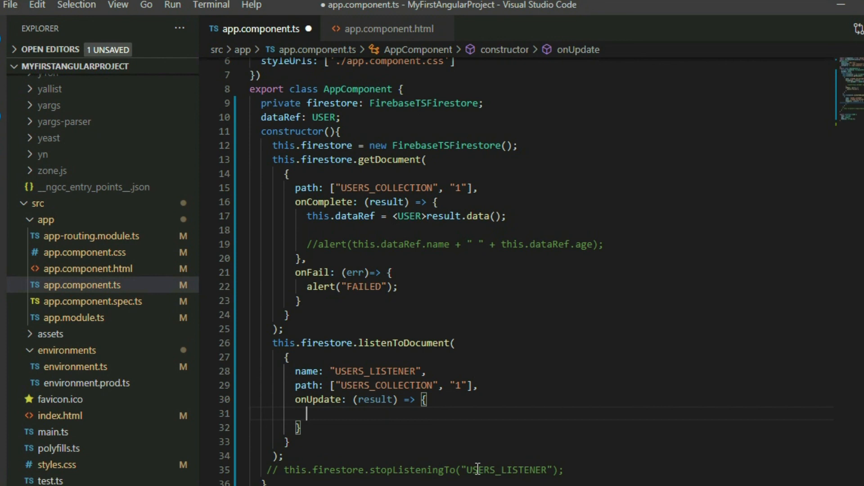
Step: Write the onUpdate callback body assigning this.dataRef from the listener result
text(result.data();)
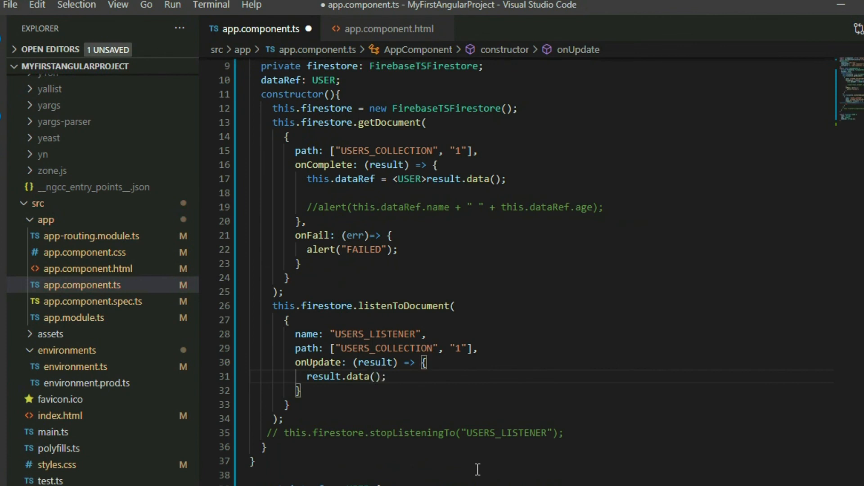
text(t)
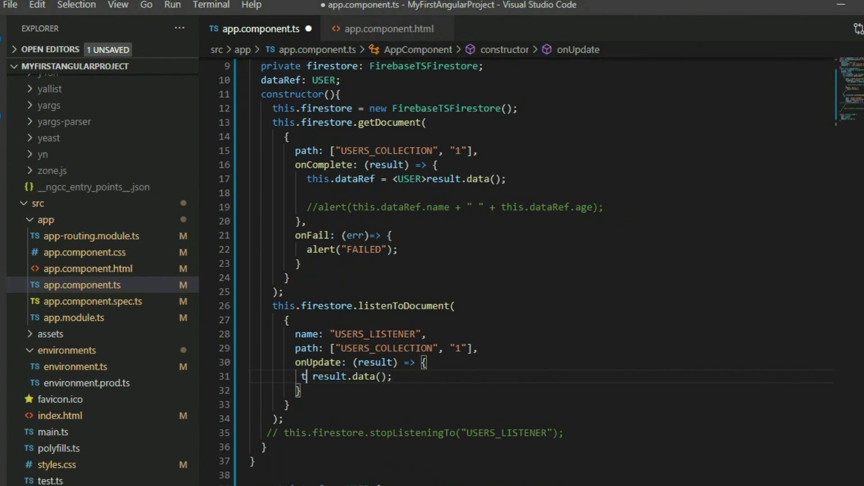
text(his.dataRef =)
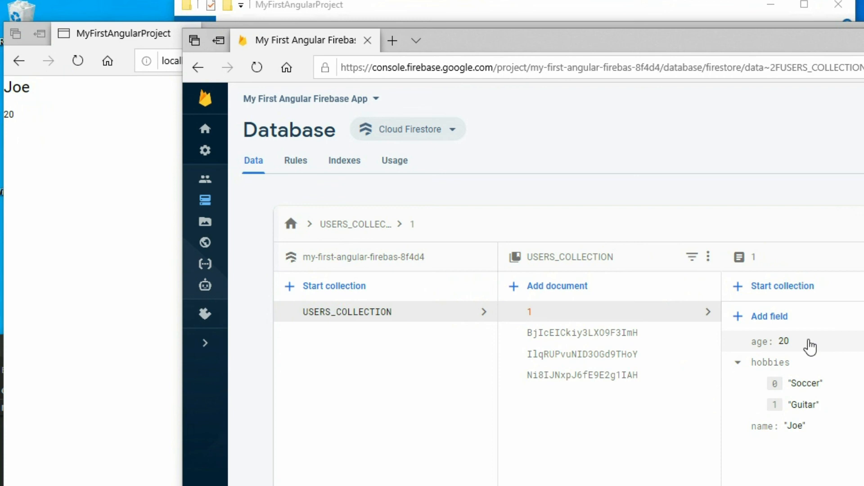
Step: Change document 1's age to 30 in Firestore and update it
click(776, 342)
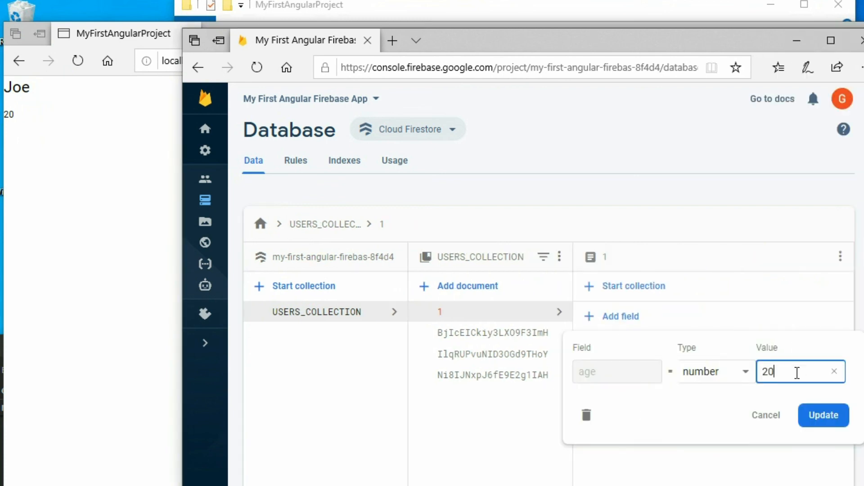
text(30)
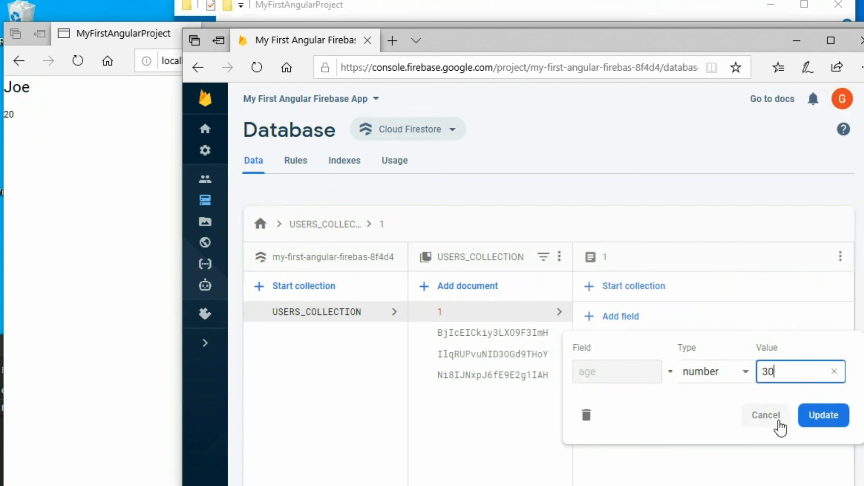
click(824, 416)
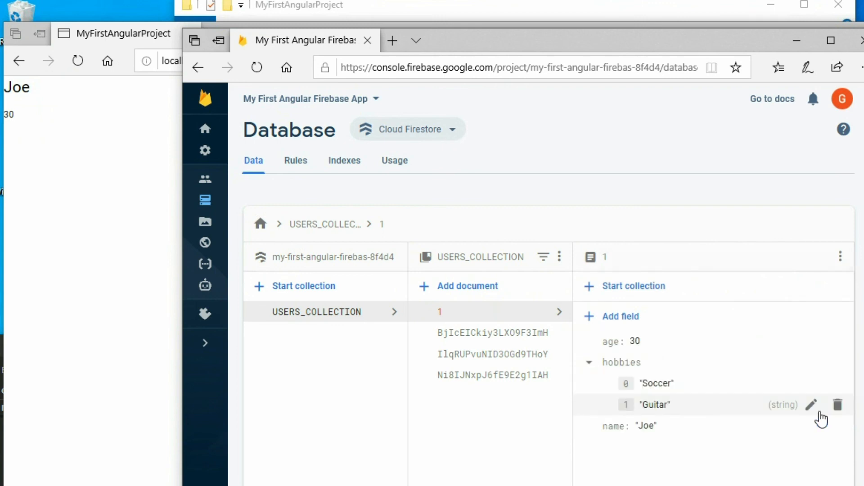
mouse_move(52, 142)
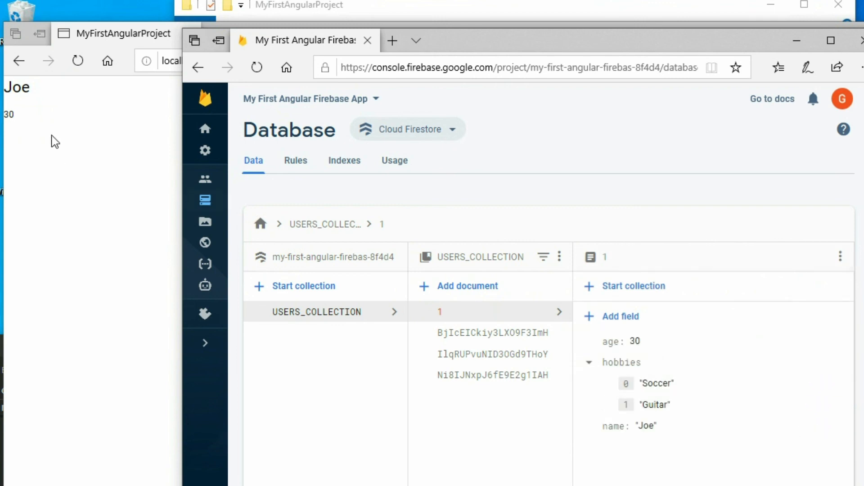